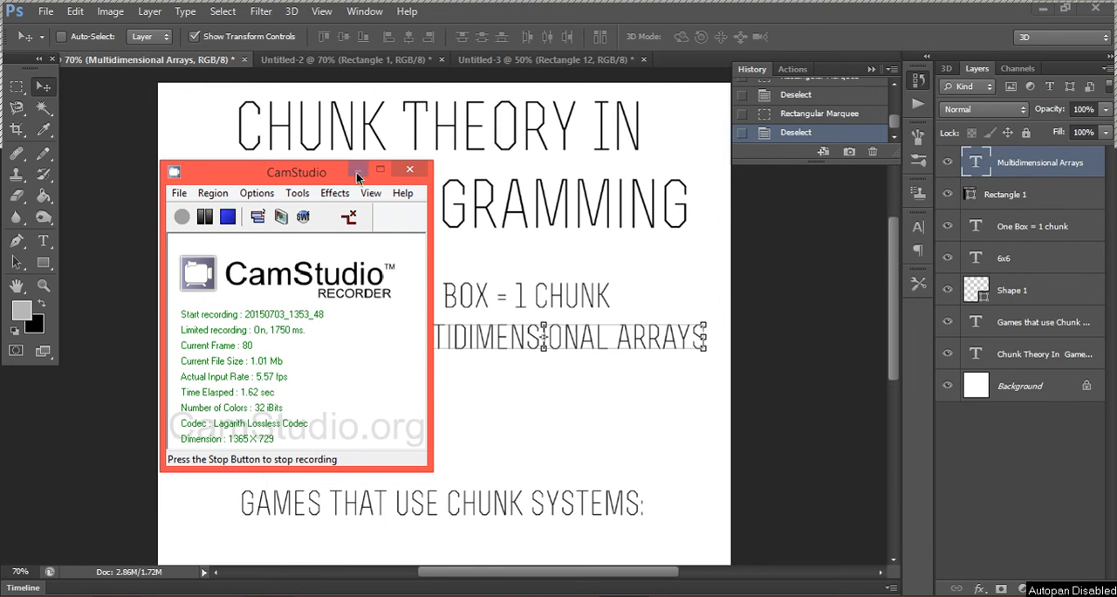
Minimize the CamStudio recorder so the chunk theory slide's grid and text are unobstructed.
click(409, 168)
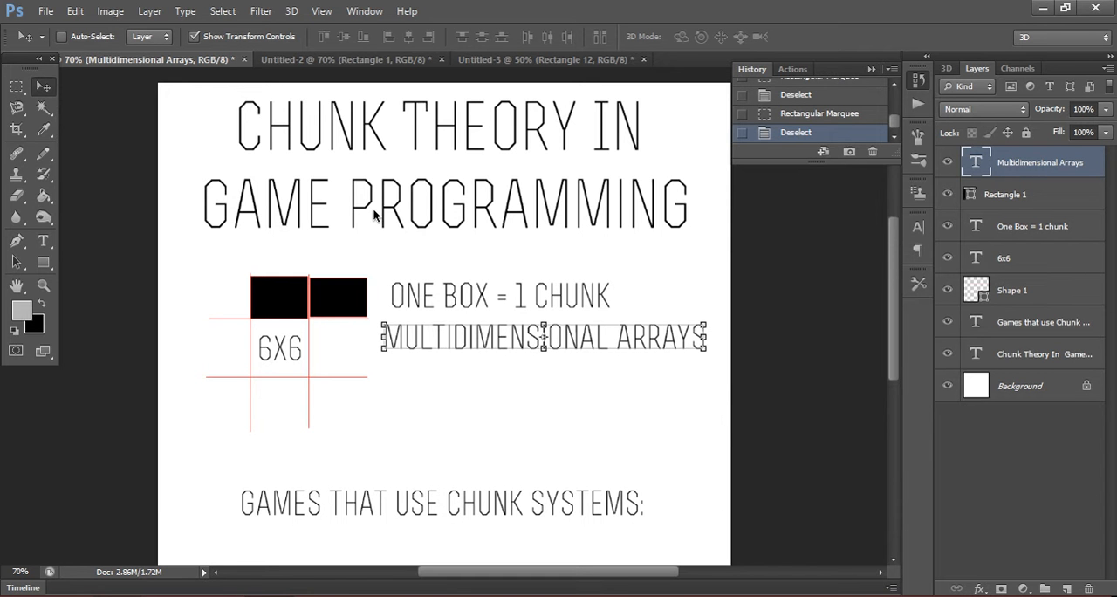
mouse_move(268, 240)
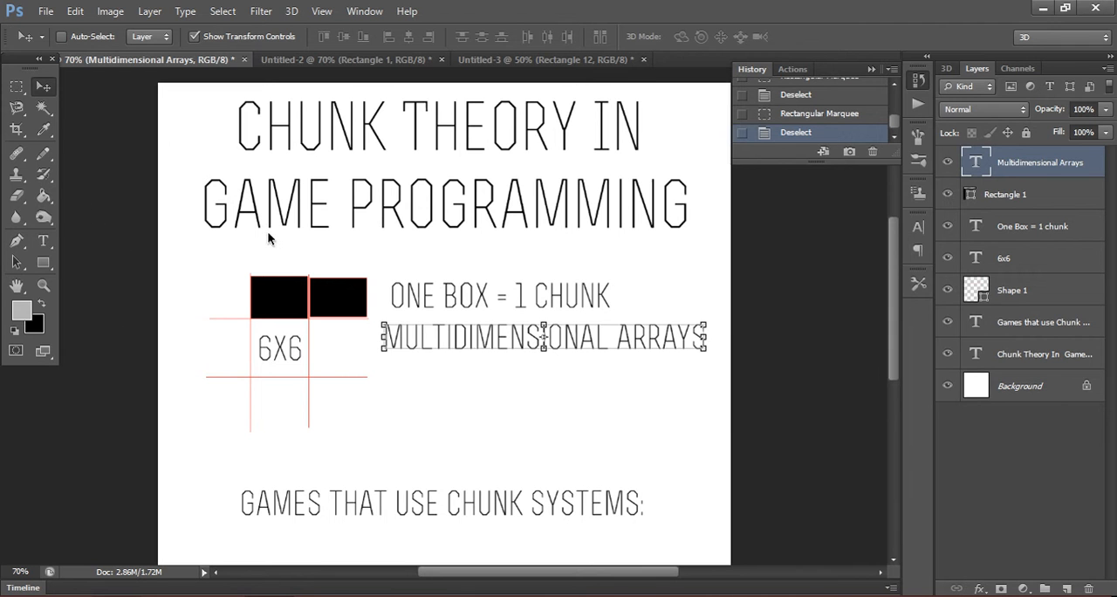
mouse_move(304, 441)
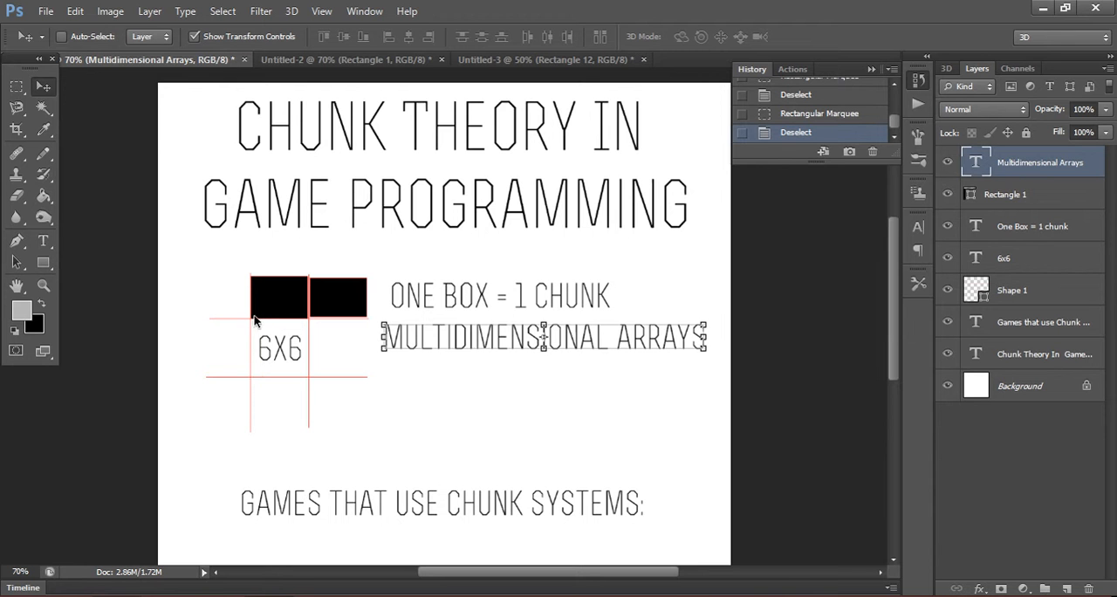
mouse_move(296, 358)
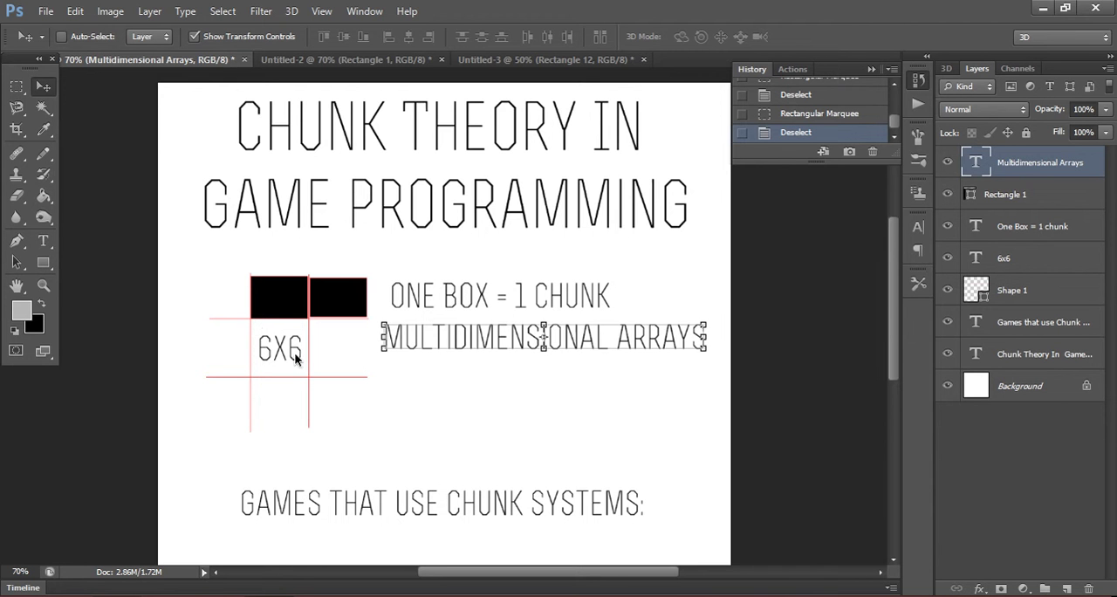
mouse_move(443, 352)
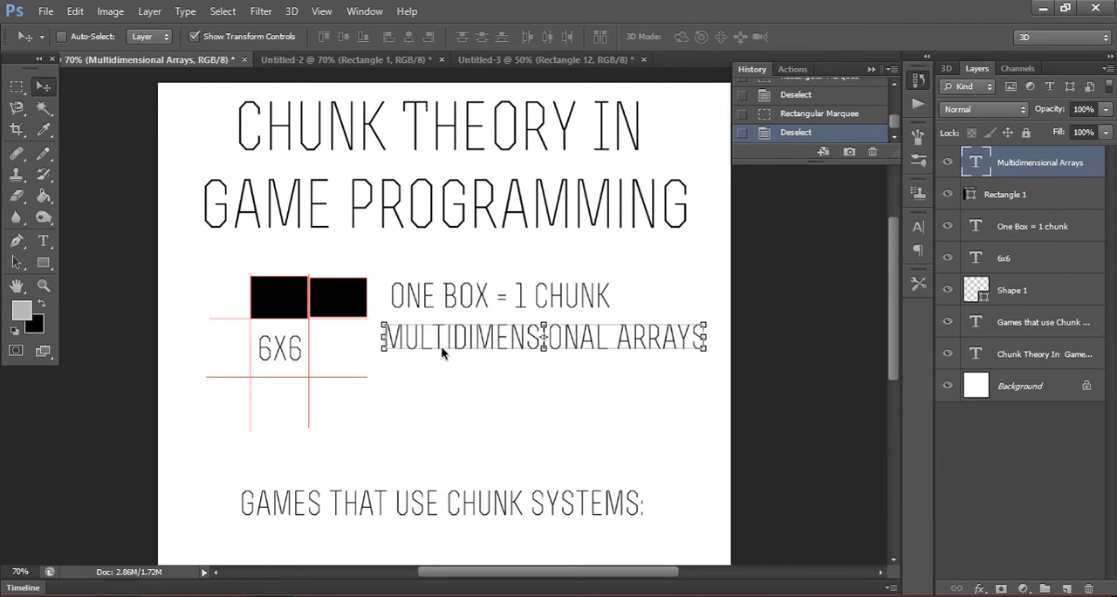
mouse_move(268, 269)
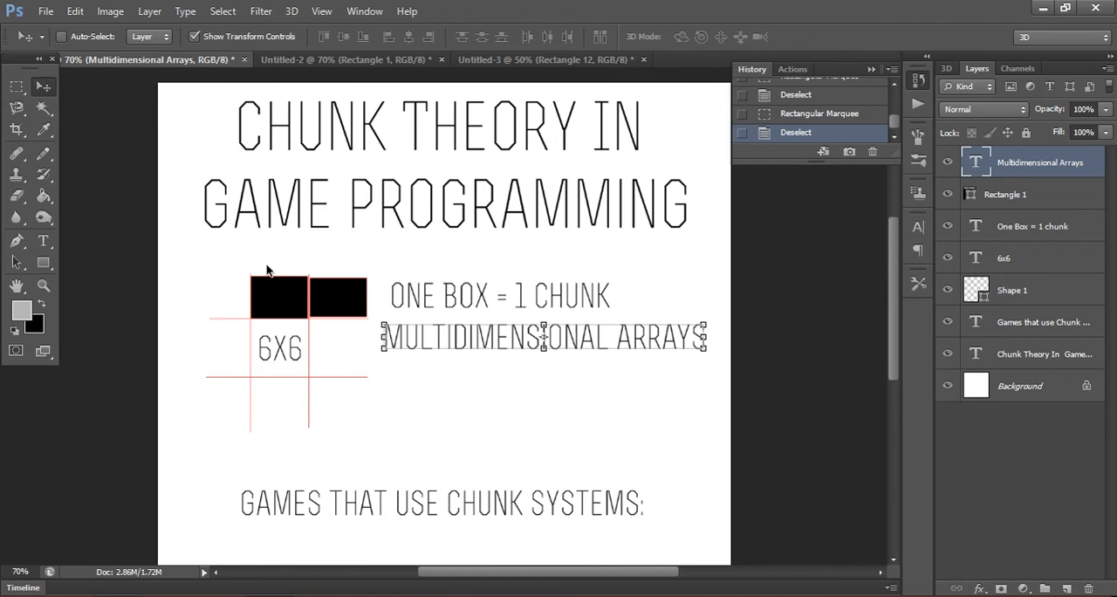
scroll(down, 3)
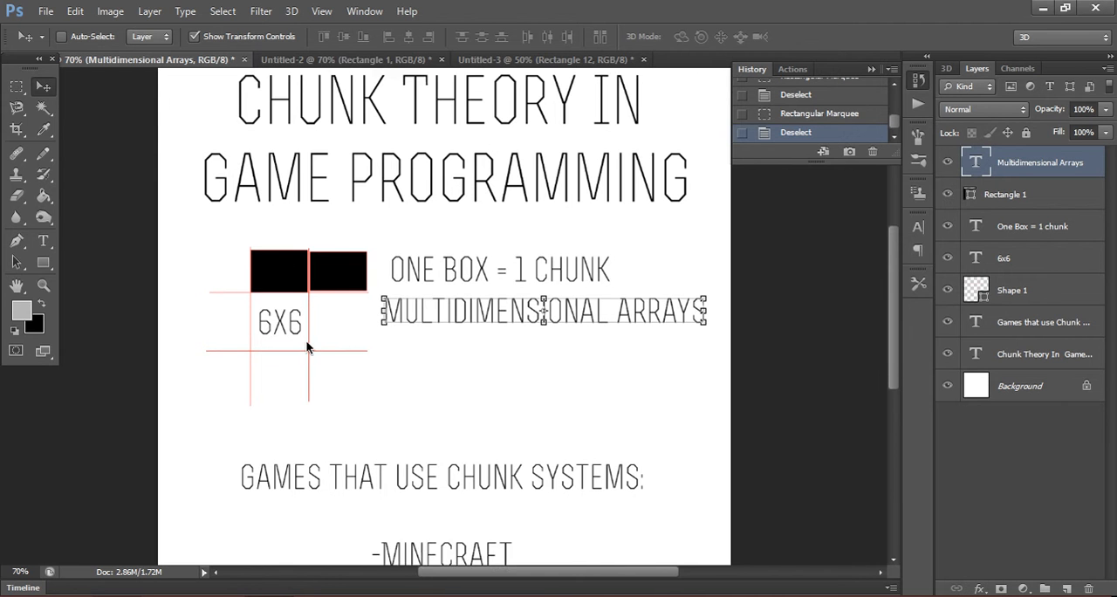
scroll(down, 3)
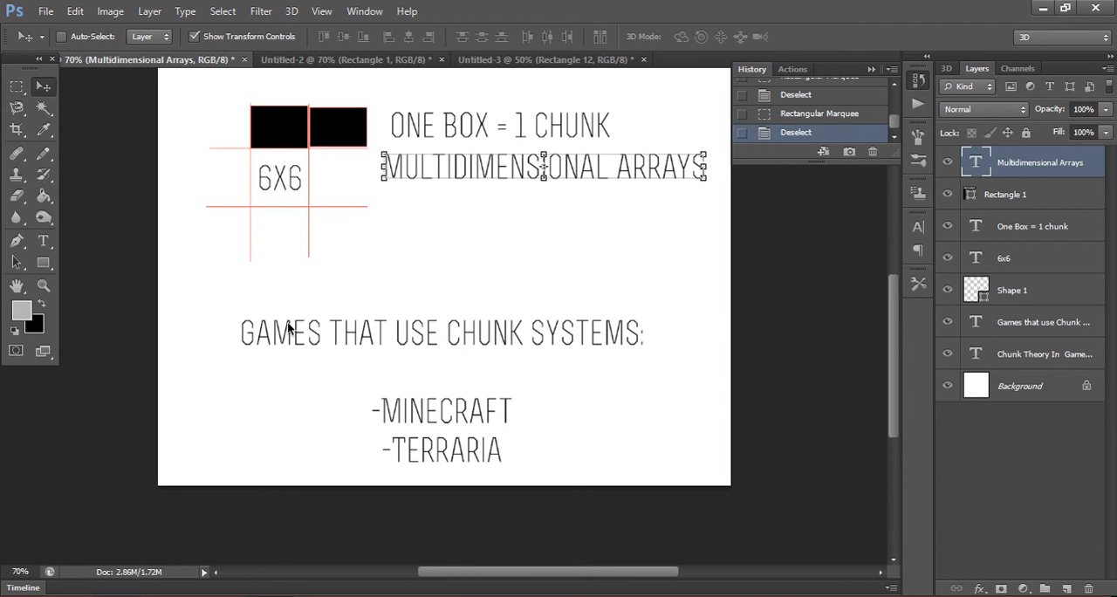
mouse_move(521, 447)
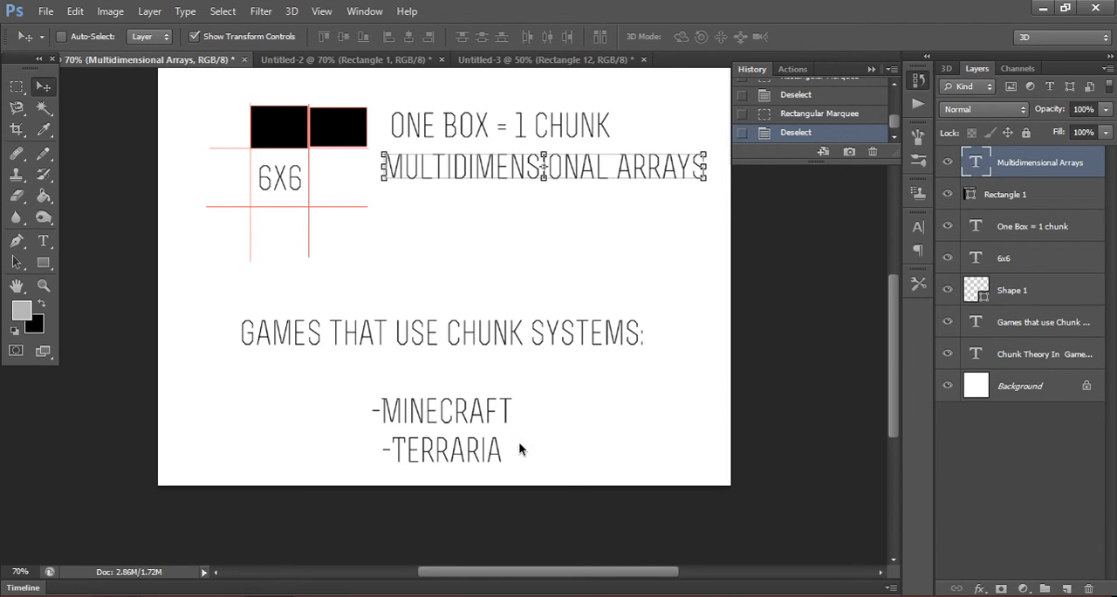
mouse_move(500, 422)
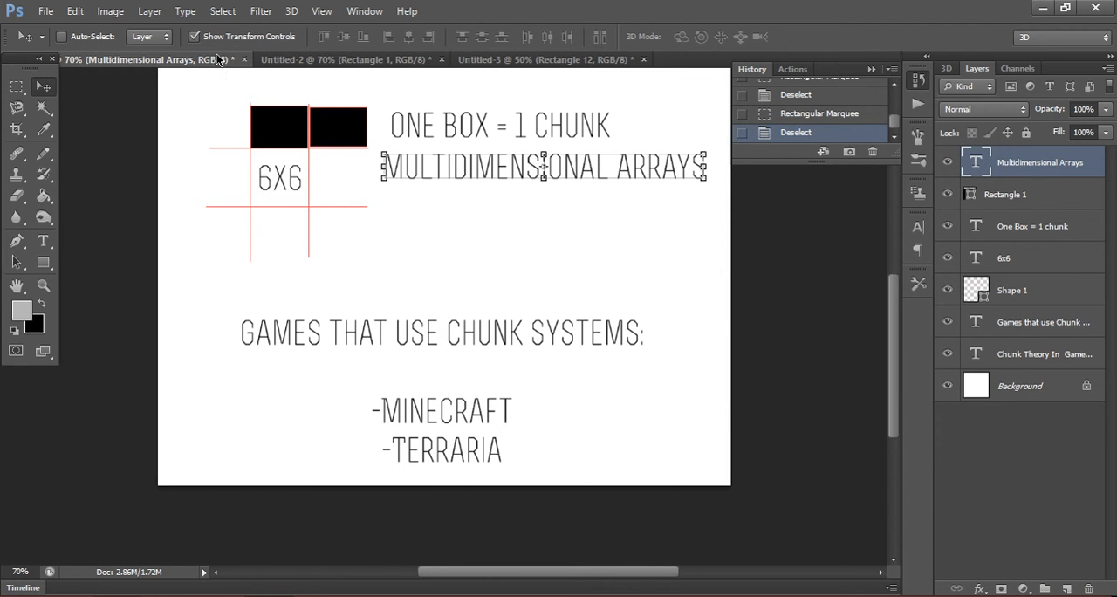
Switch to the Untitled-2 chunk-grid document and marquee the central square and the grid.
click(349, 59)
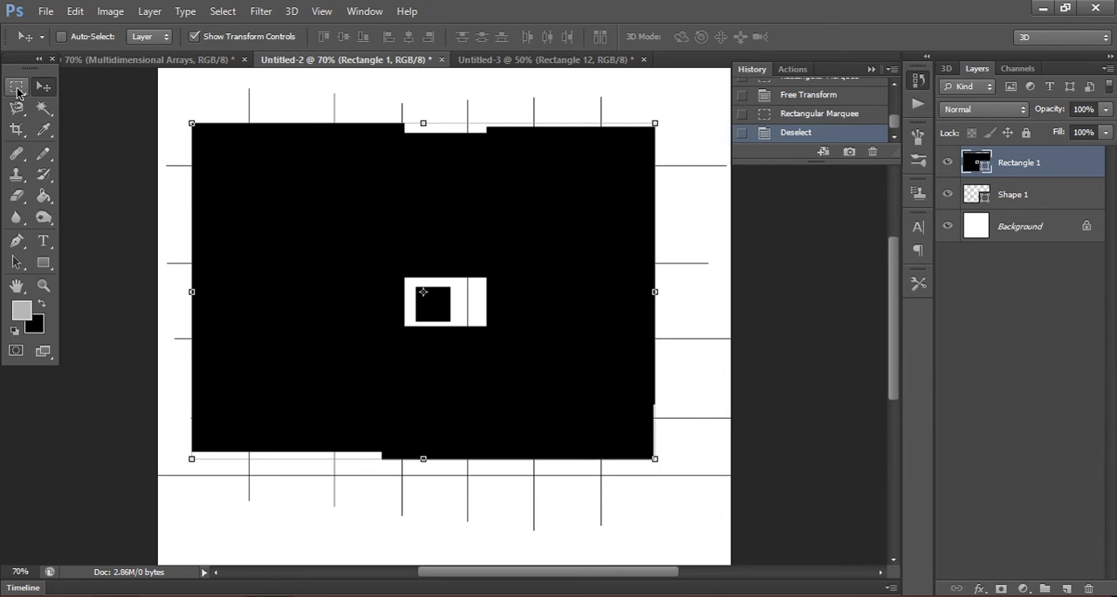
click(16, 87)
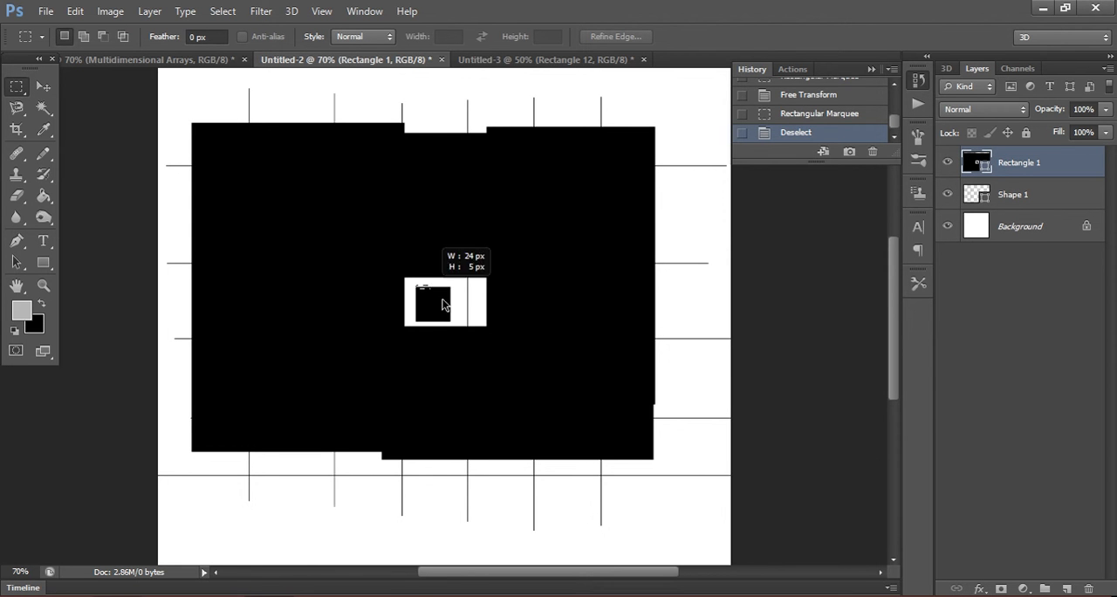
drag(405, 282, 454, 323)
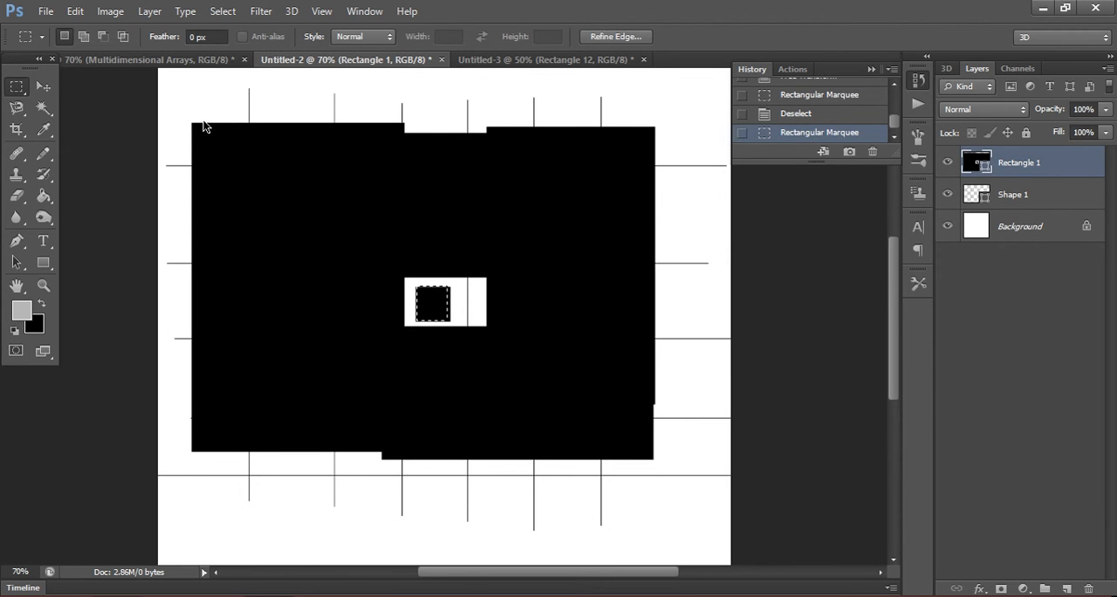
drag(191, 124, 656, 445)
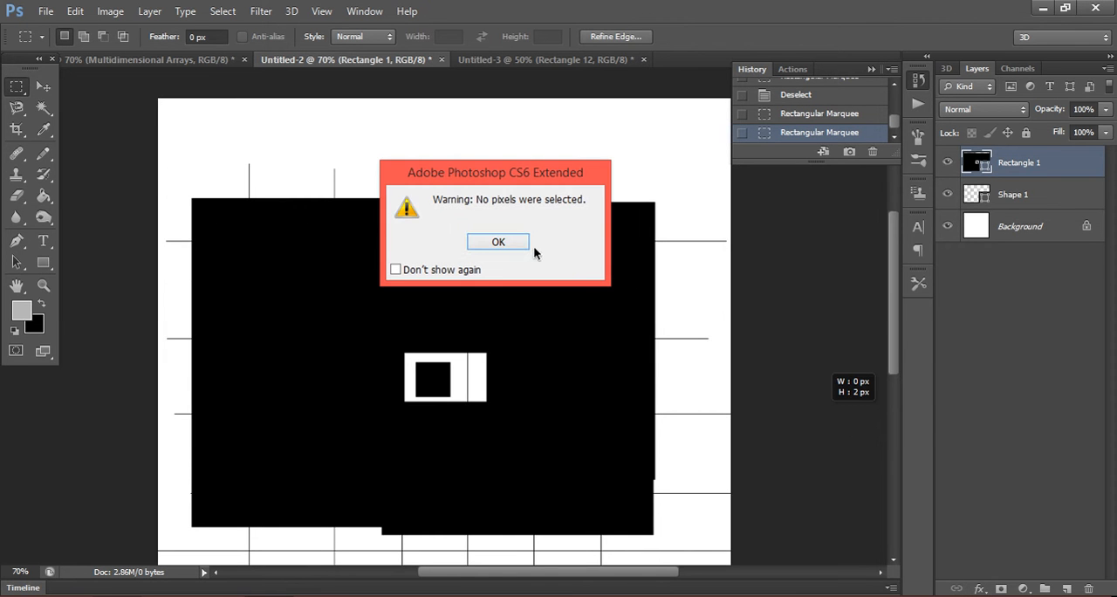
Dismiss the 'No pixels were selected' warning with OK.
click(498, 242)
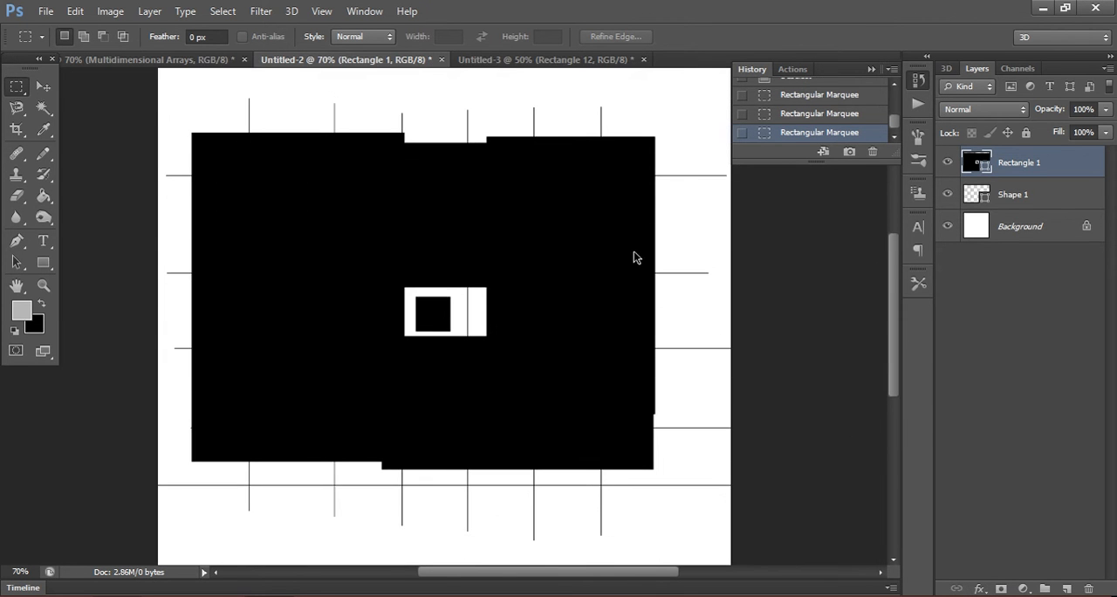
mouse_move(68, 142)
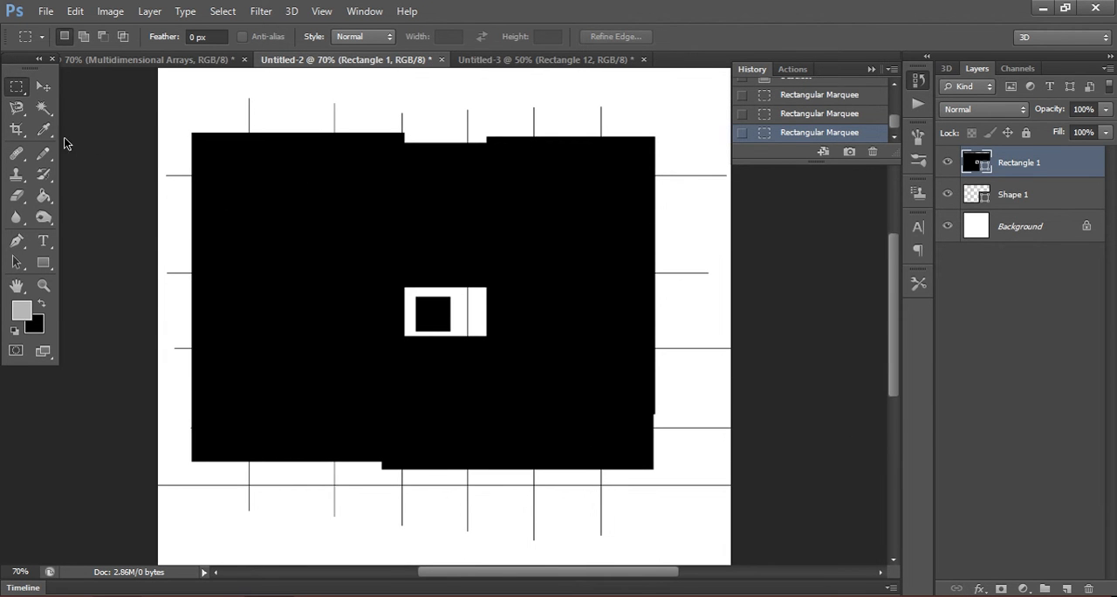
mouse_move(132, 159)
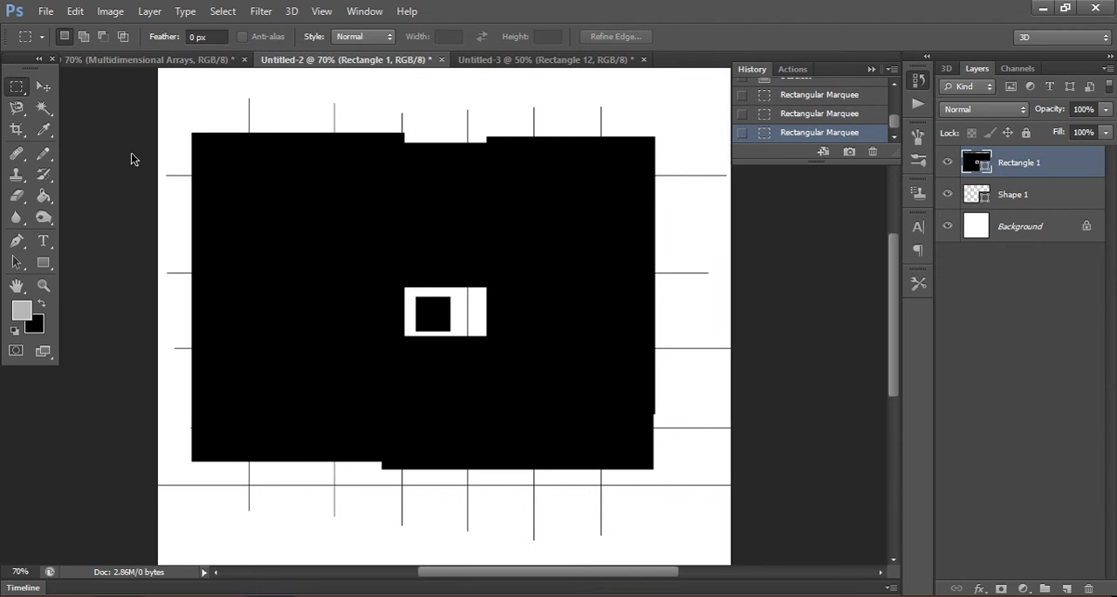
Nudge the Rectangle 1 black block down-right, then marquee empty grid cells.
click(52, 86)
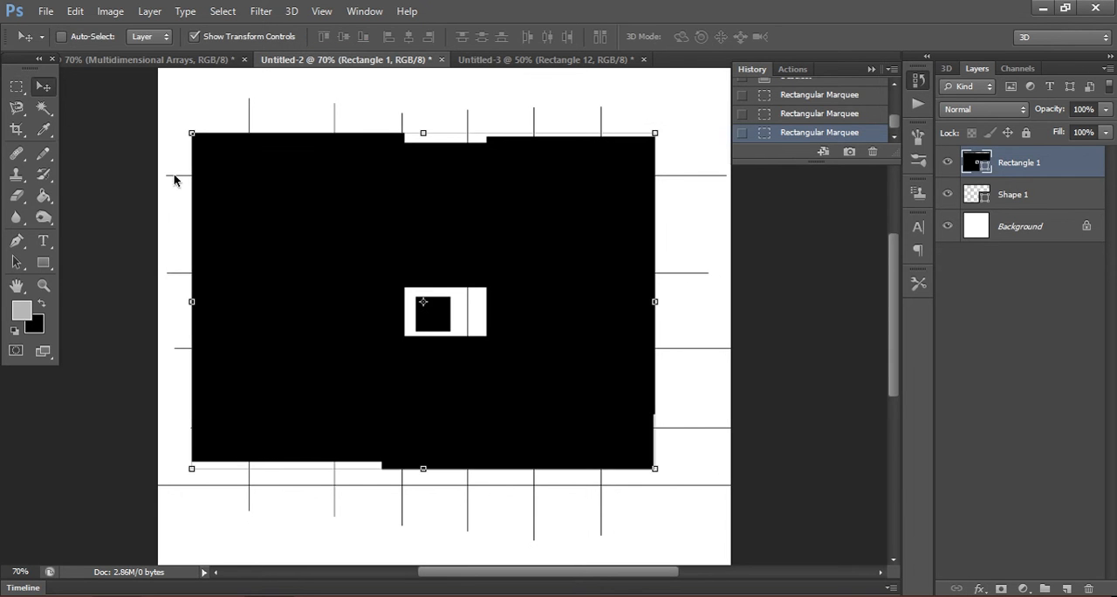
drag(422, 301, 434, 302)
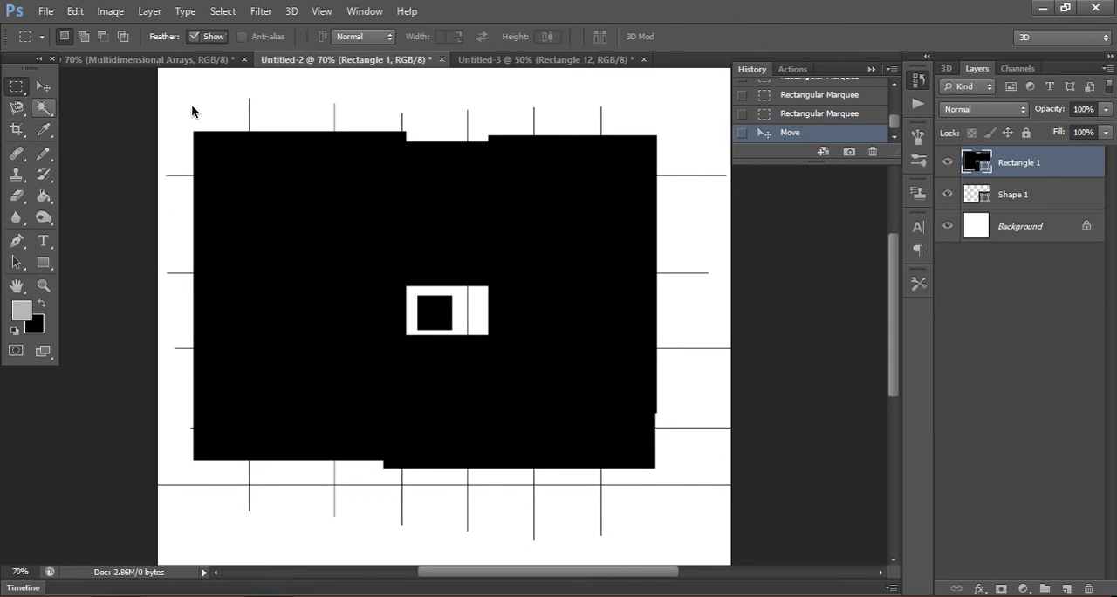
drag(162, 96, 247, 157)
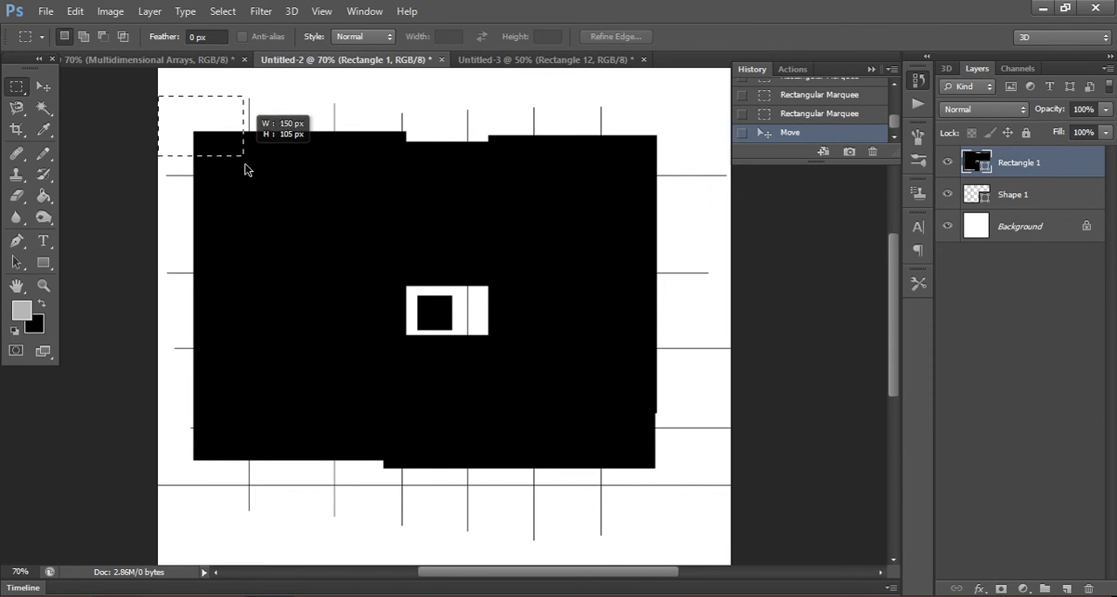
drag(402, 481, 471, 551)
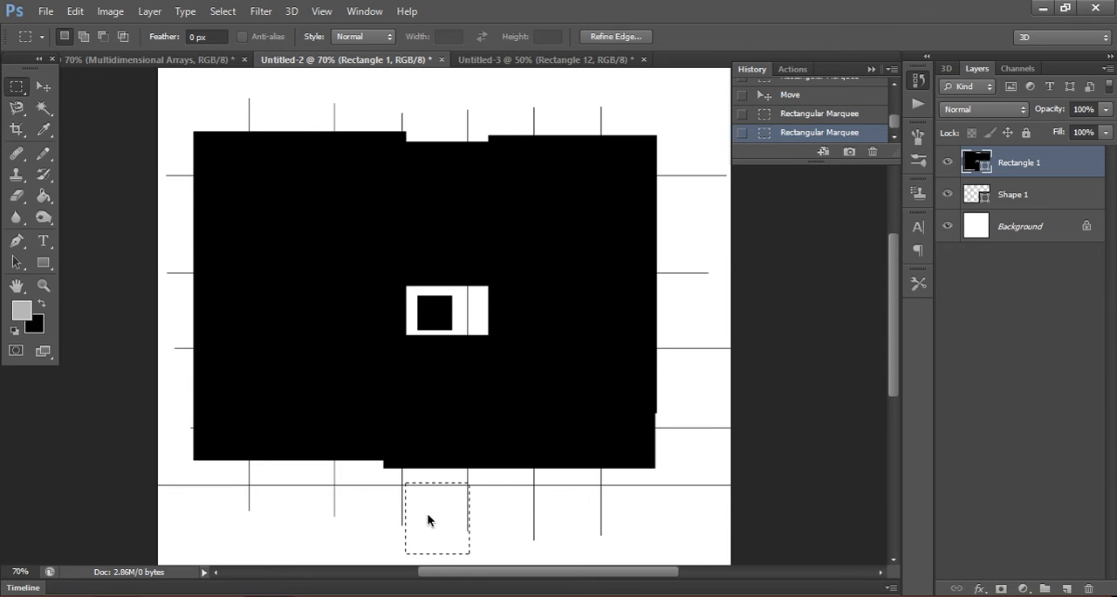
drag(436, 518, 371, 497)
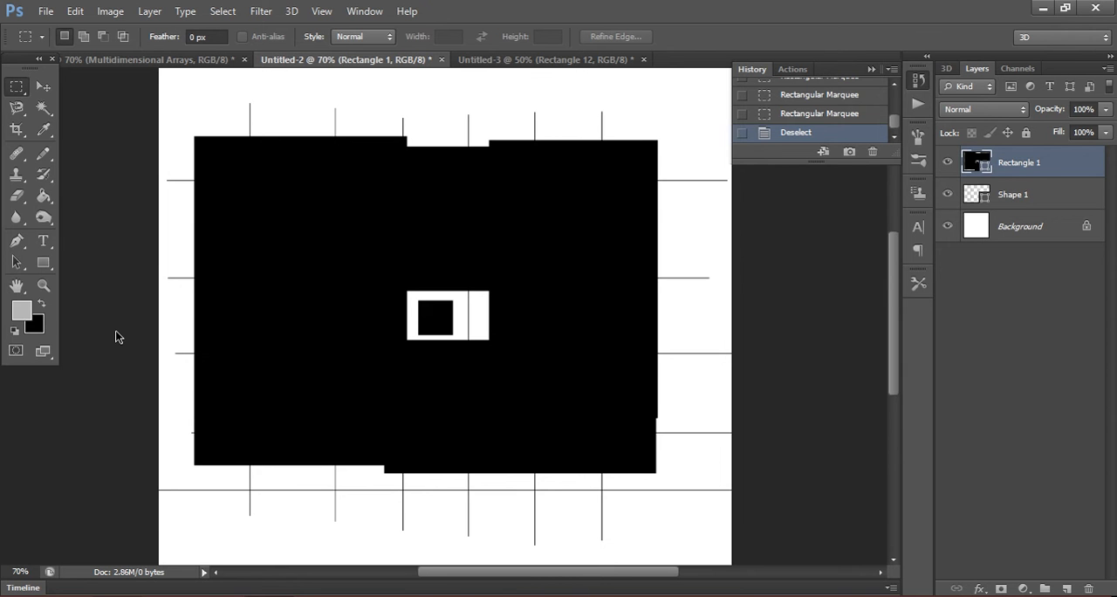
mouse_move(63, 104)
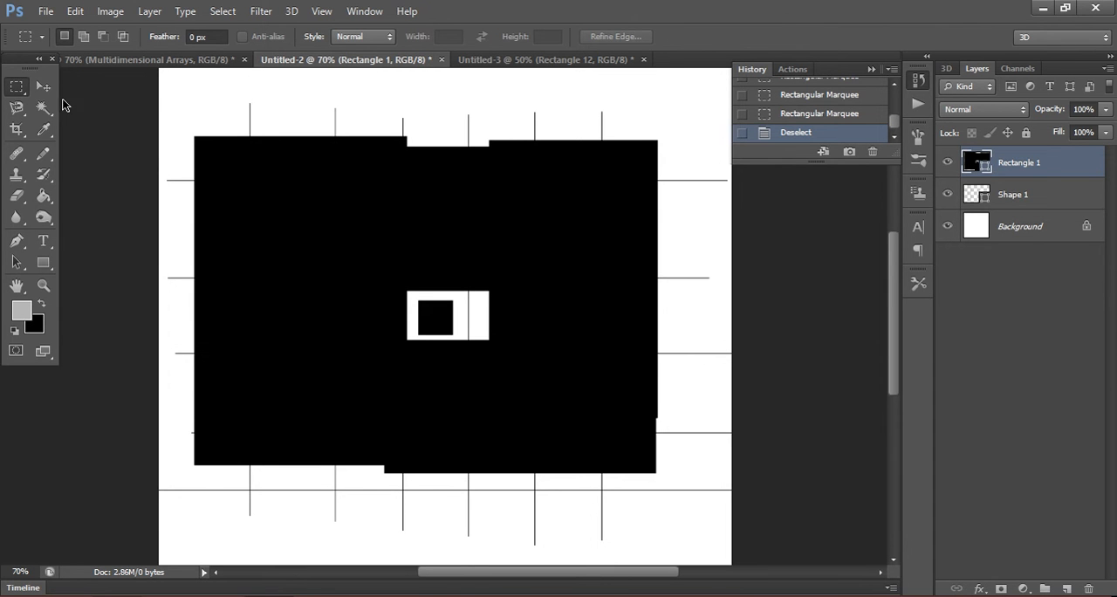
Activate the Move tool and bring up the Untitled-3 server map document.
click(49, 86)
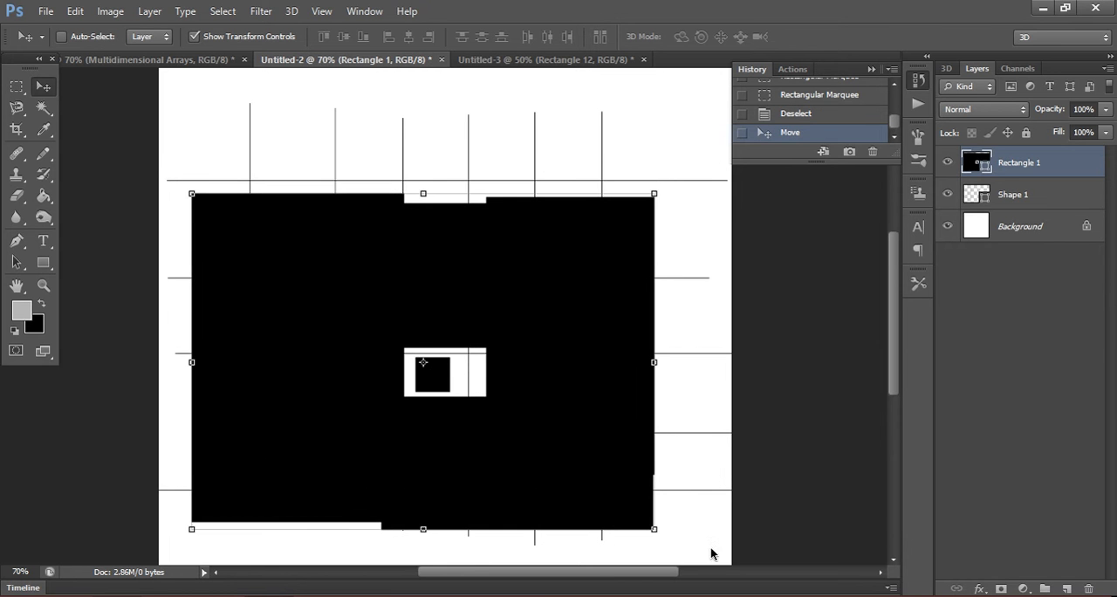
click(16, 85)
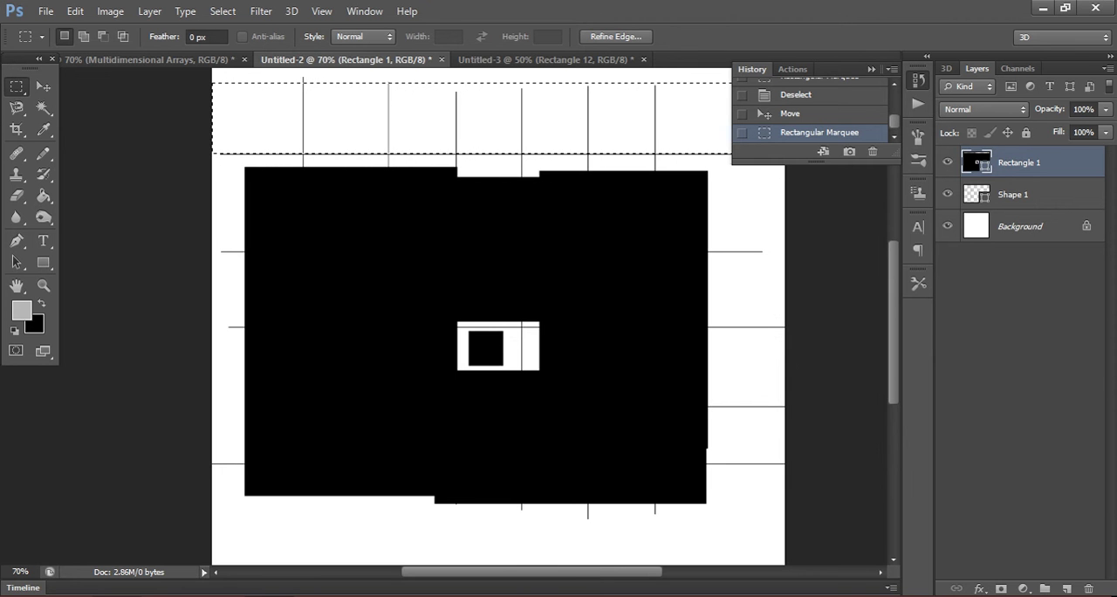
mouse_move(182, 157)
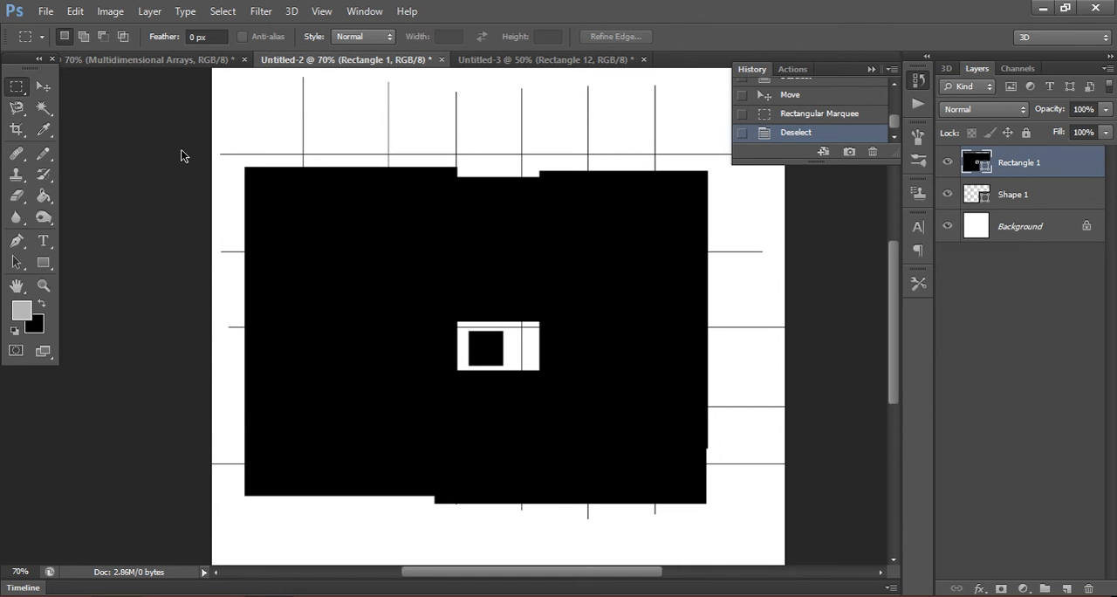
mouse_move(199, 130)
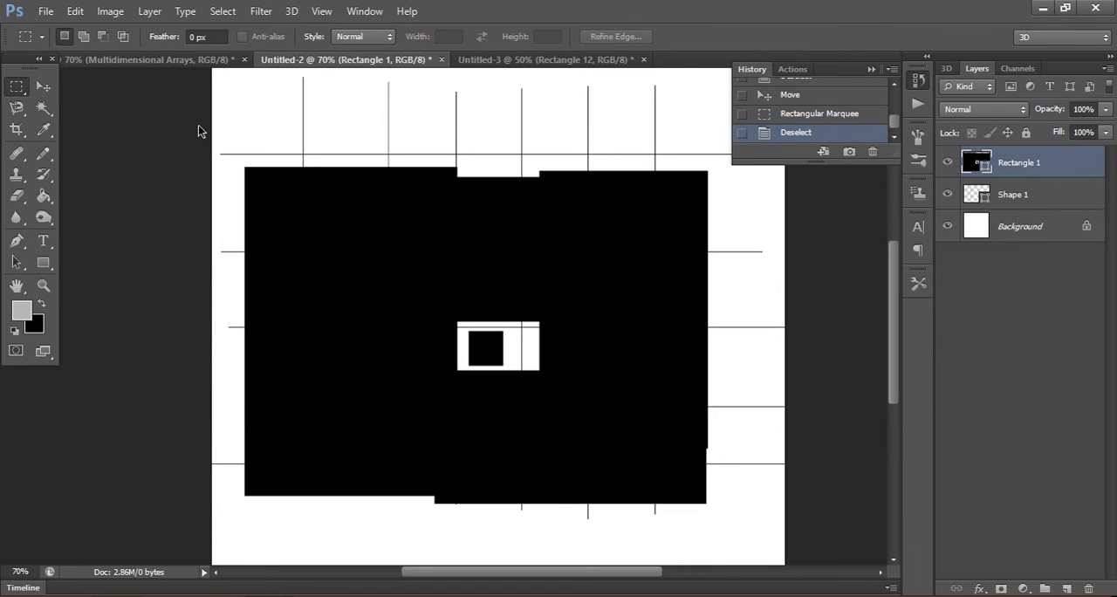
click(69, 88)
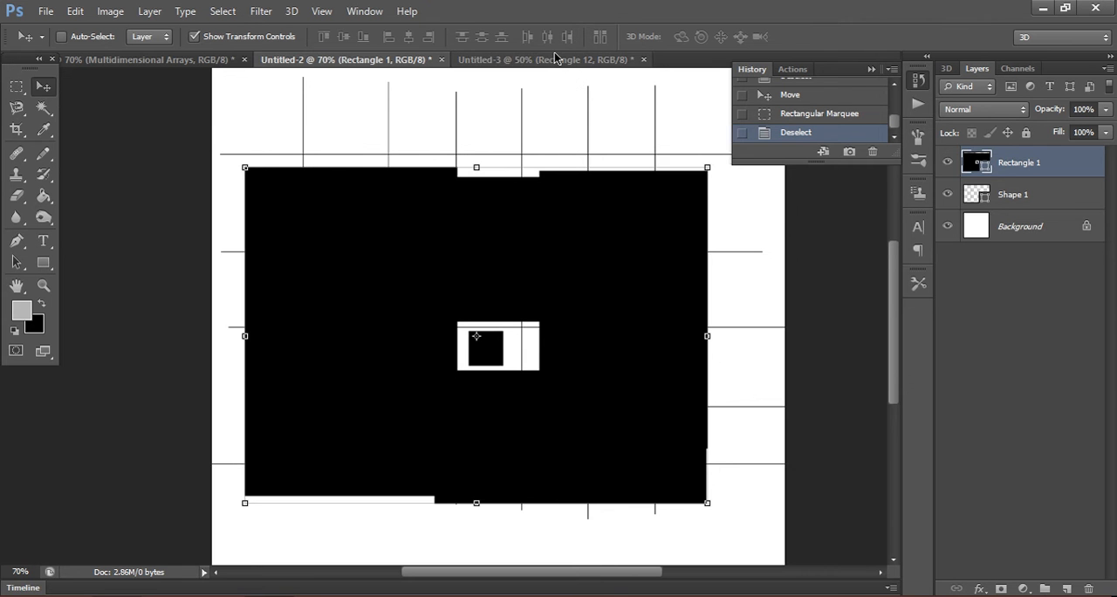
click(551, 59)
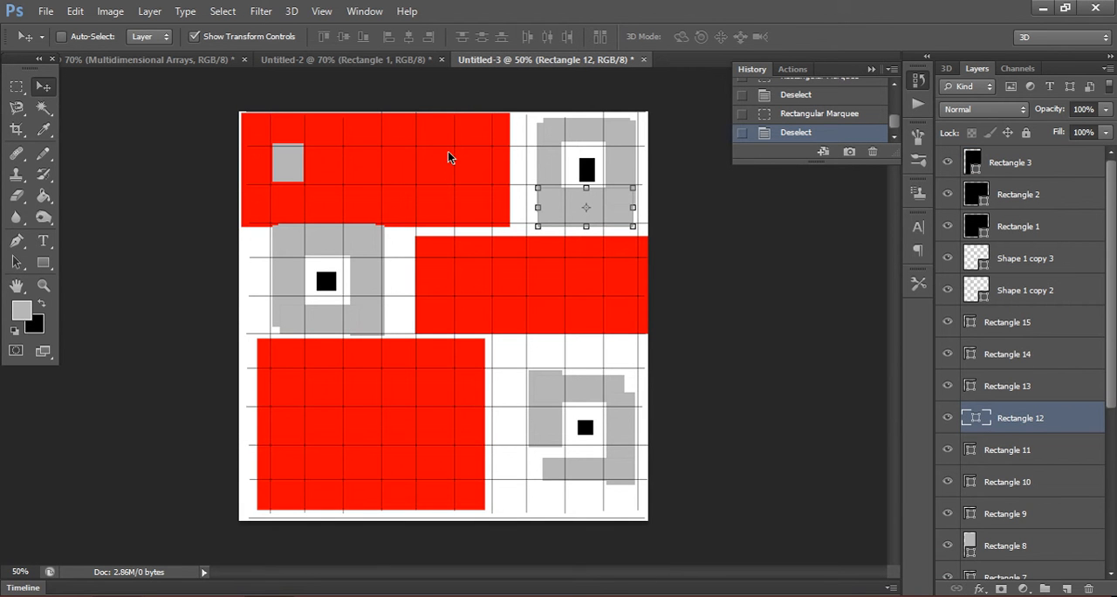
click(14, 86)
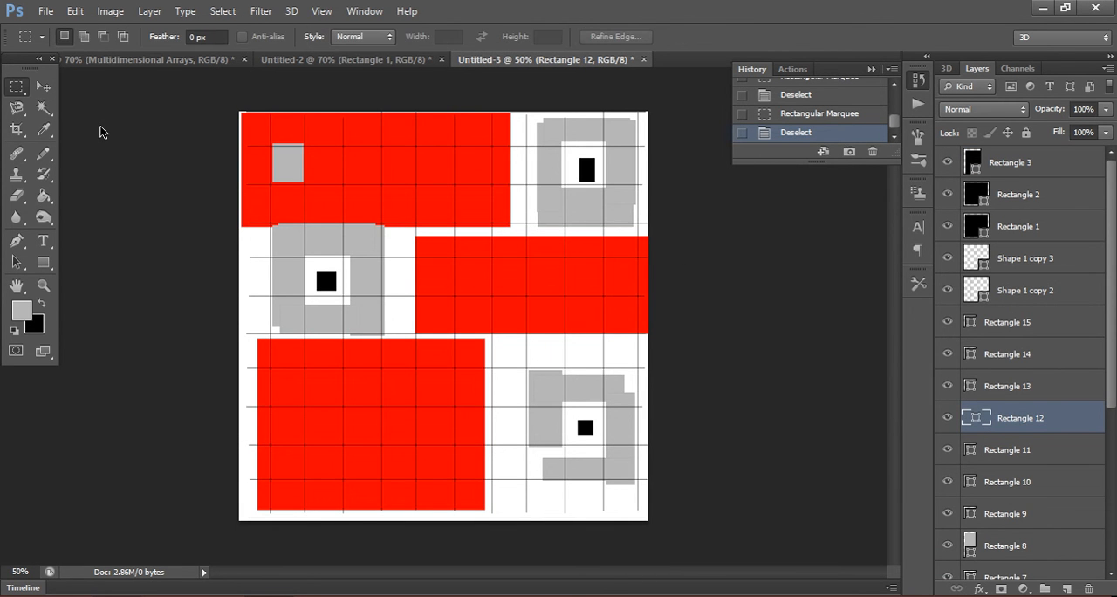
mouse_move(169, 161)
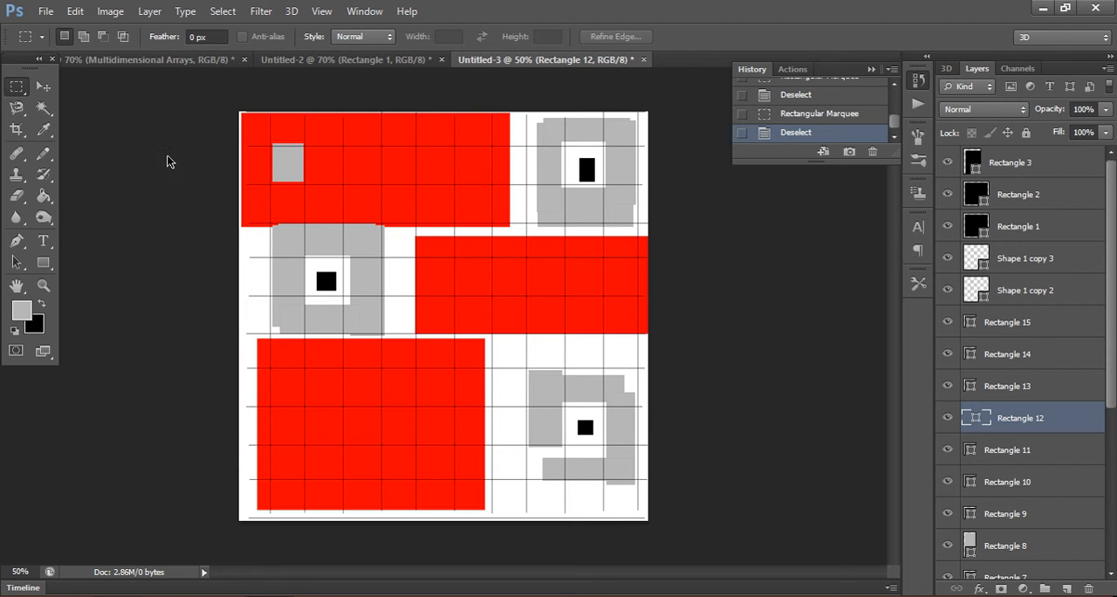
drag(524, 367, 637, 480)
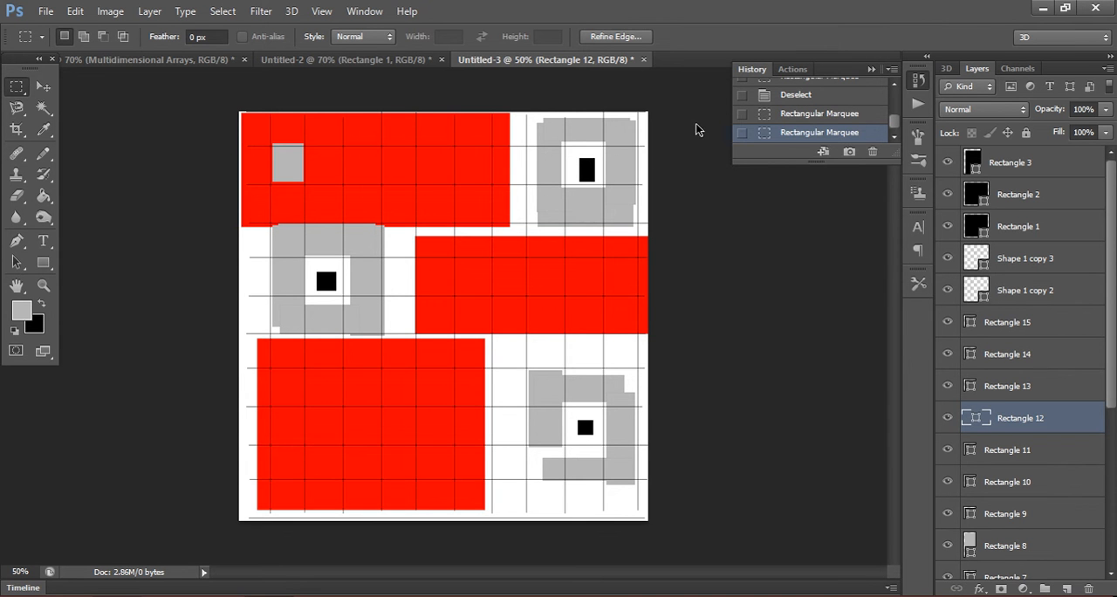
drag(417, 157, 514, 236)
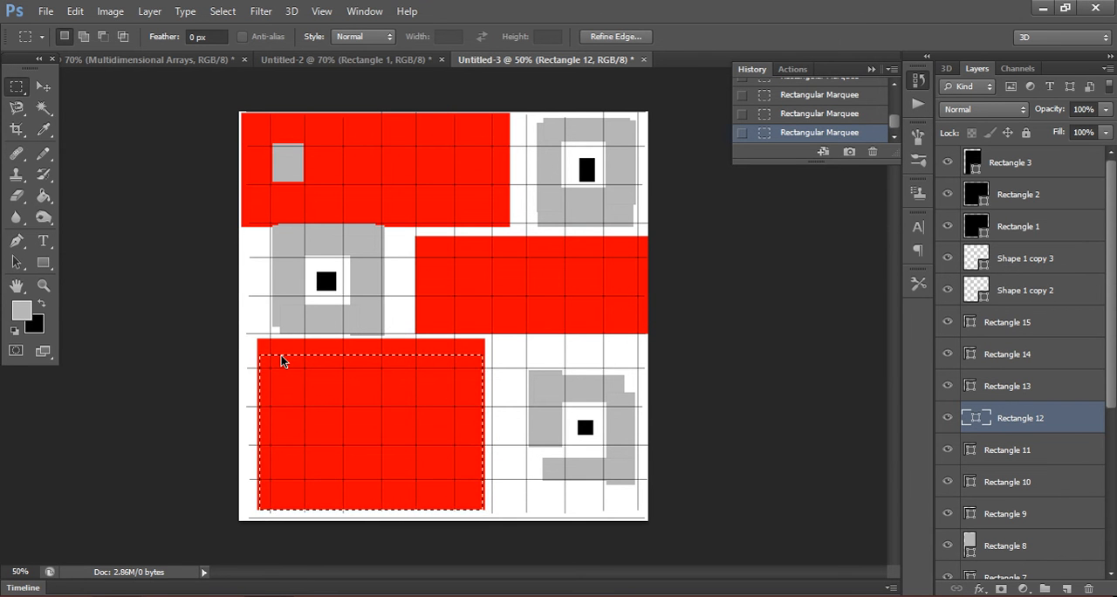
mouse_move(509, 411)
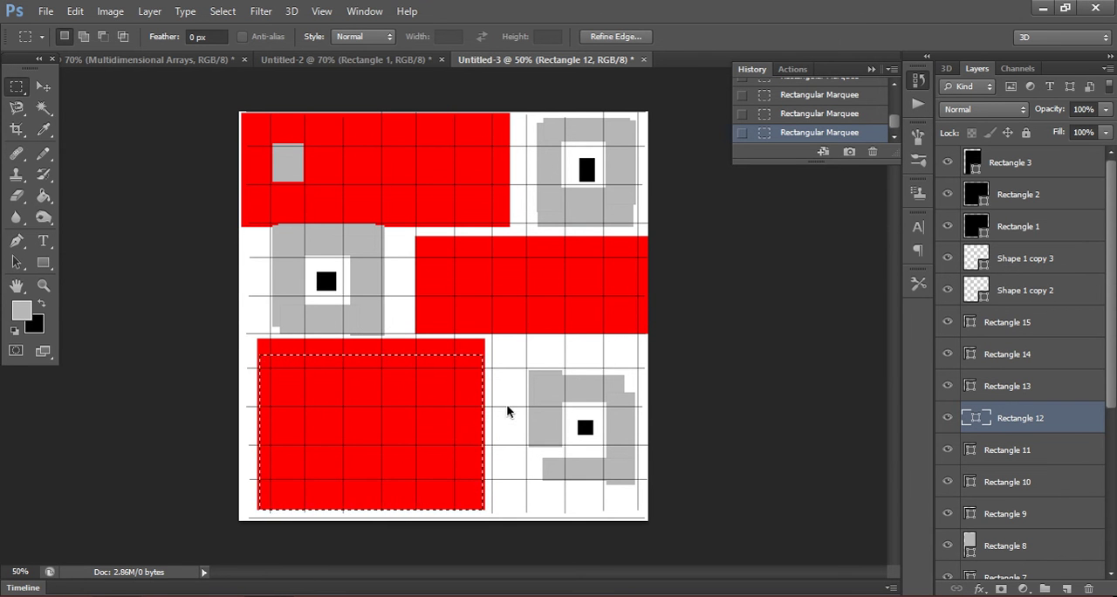
key(Ctrl+D)
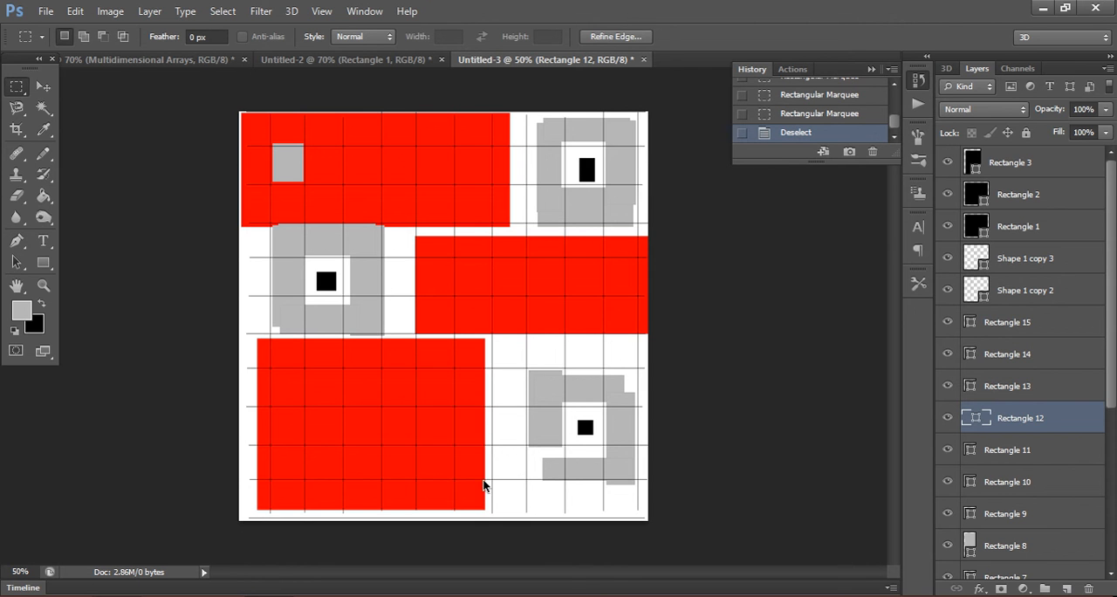
drag(456, 340, 481, 511)
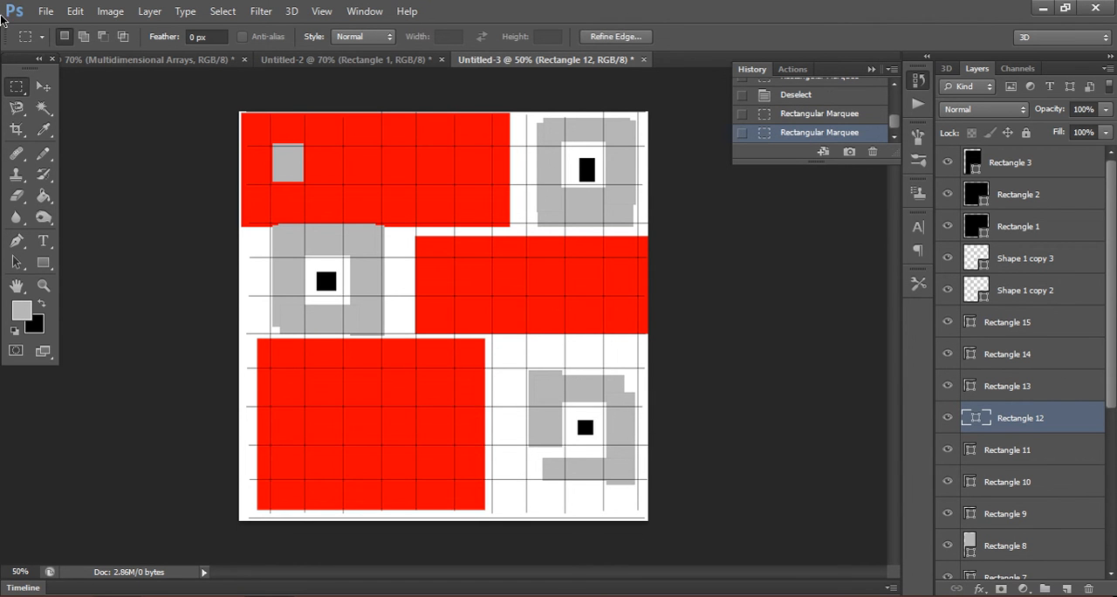
click(47, 86)
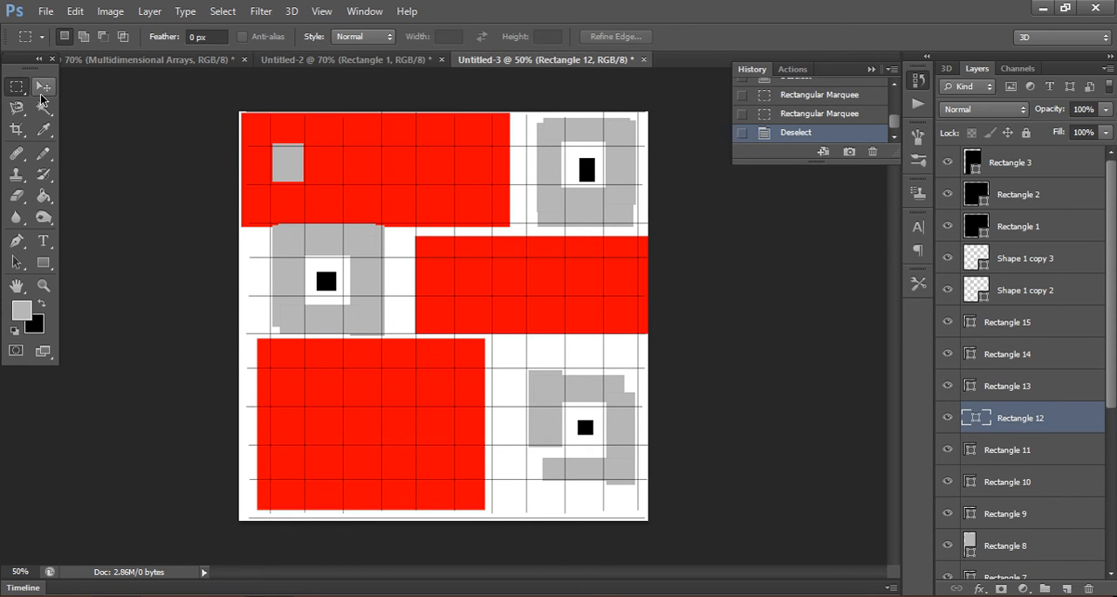
click(46, 87)
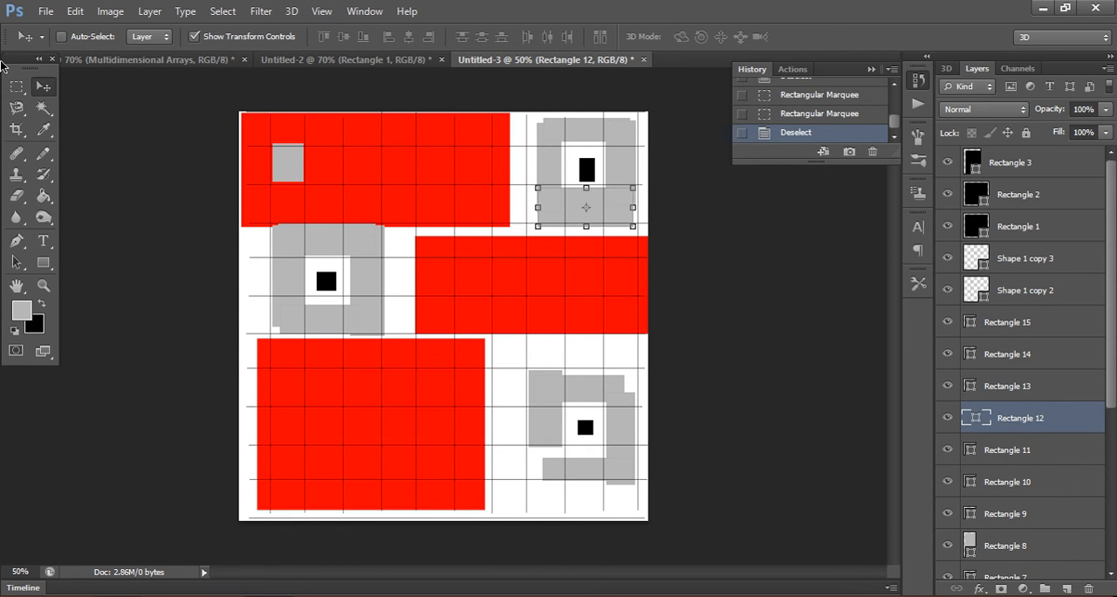
click(15, 85)
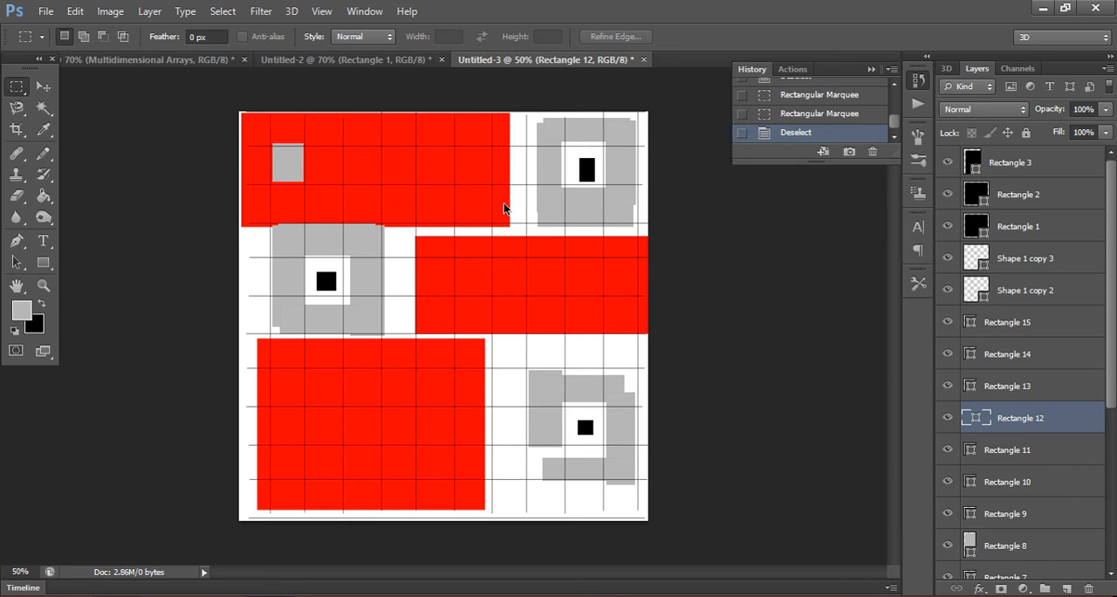
Marquee the top-right grey chunk area, then deselect after the grey block is added.
drag(528, 113, 648, 234)
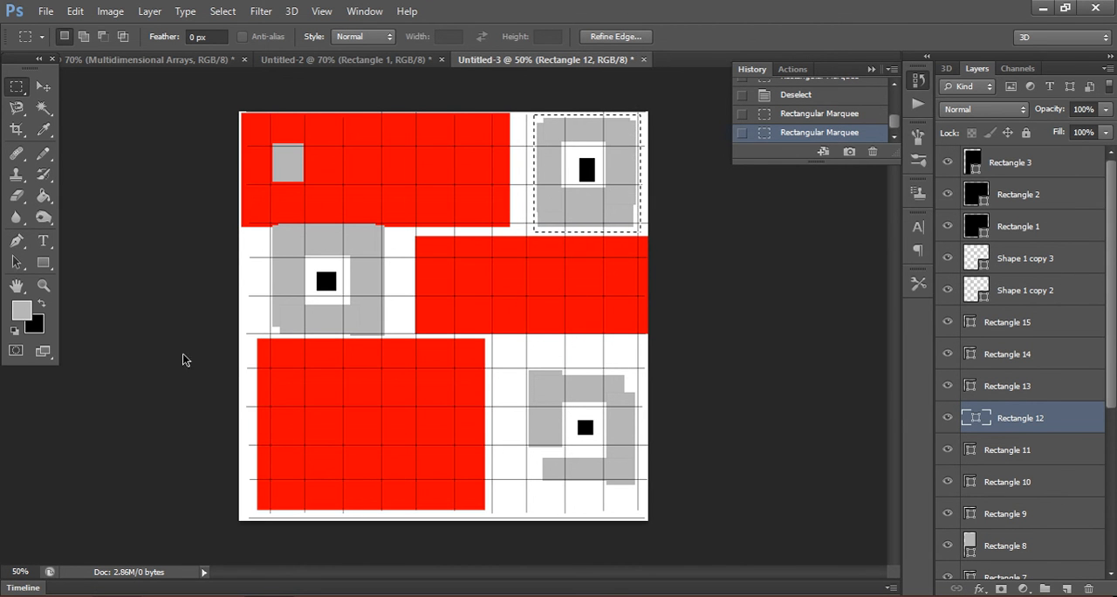
mouse_move(261, 352)
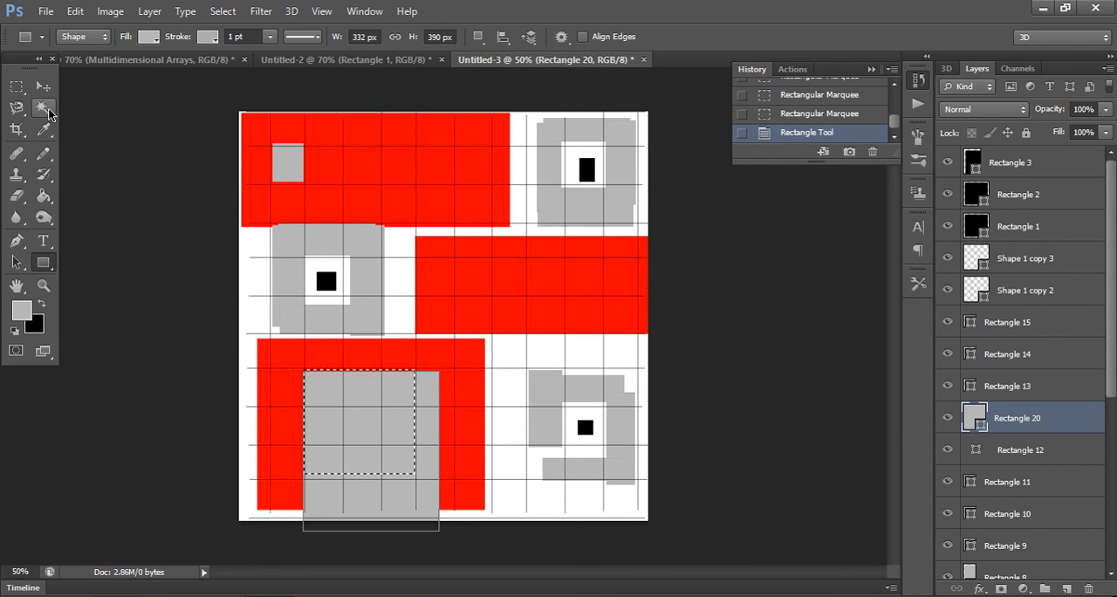
click(15, 85)
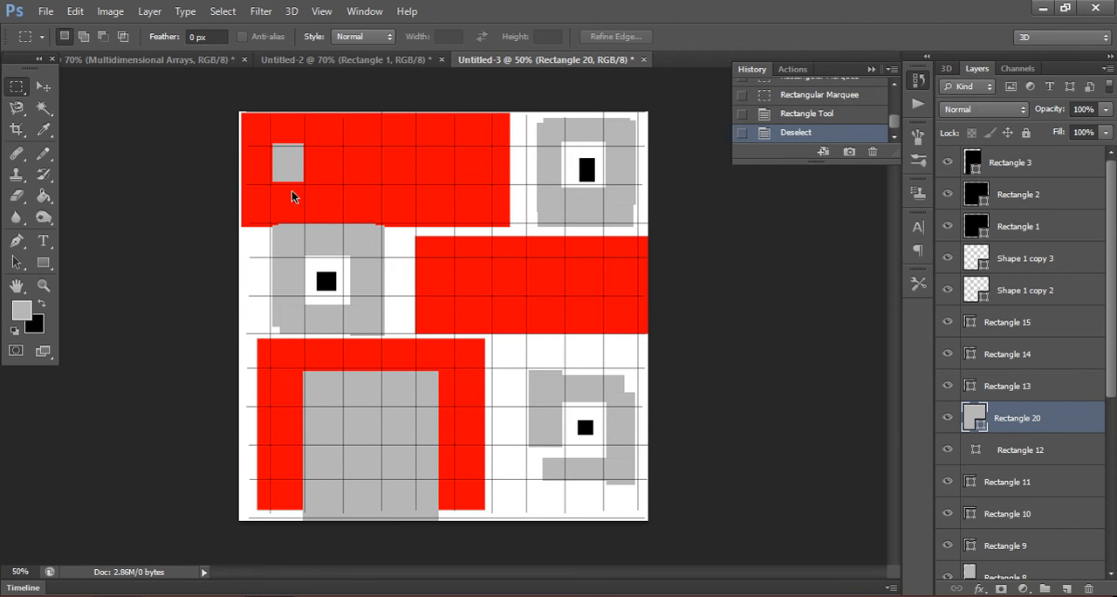
mouse_move(334, 171)
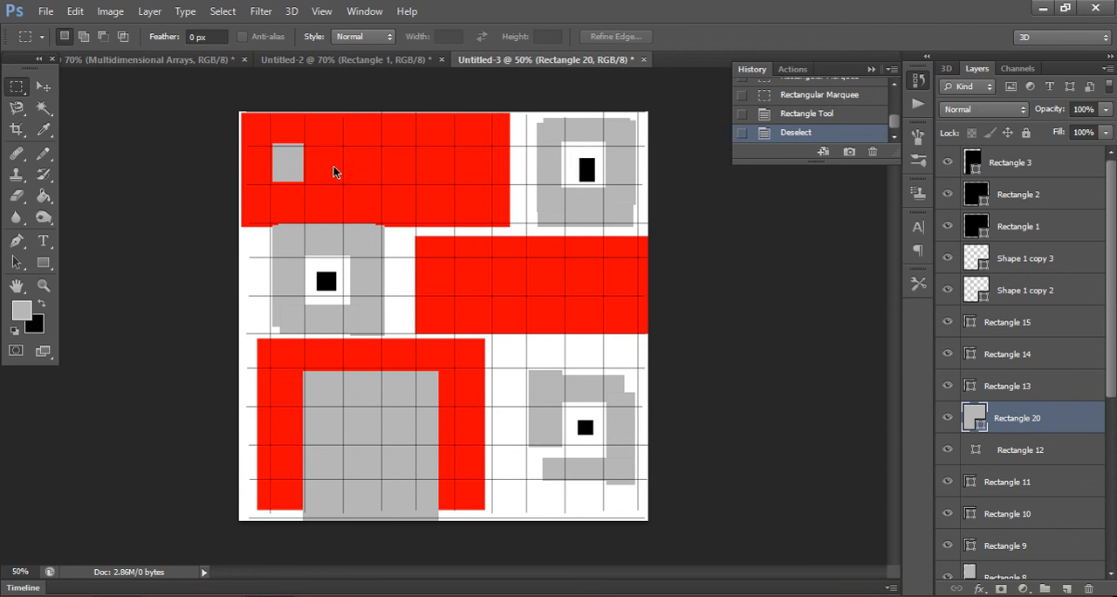
drag(275, 144, 305, 183)
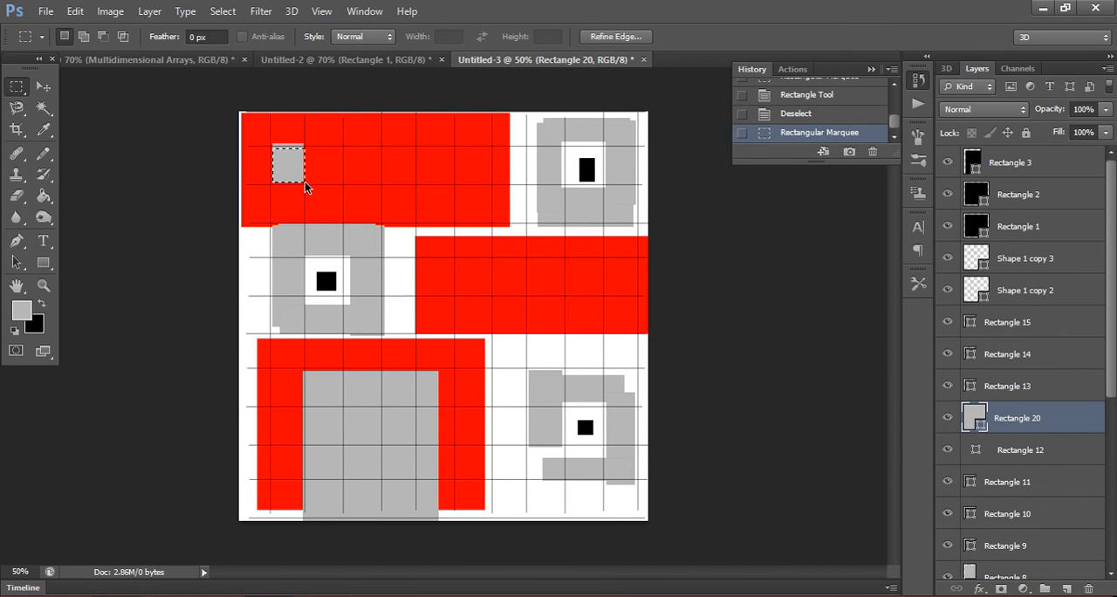
key(ctrl+d)
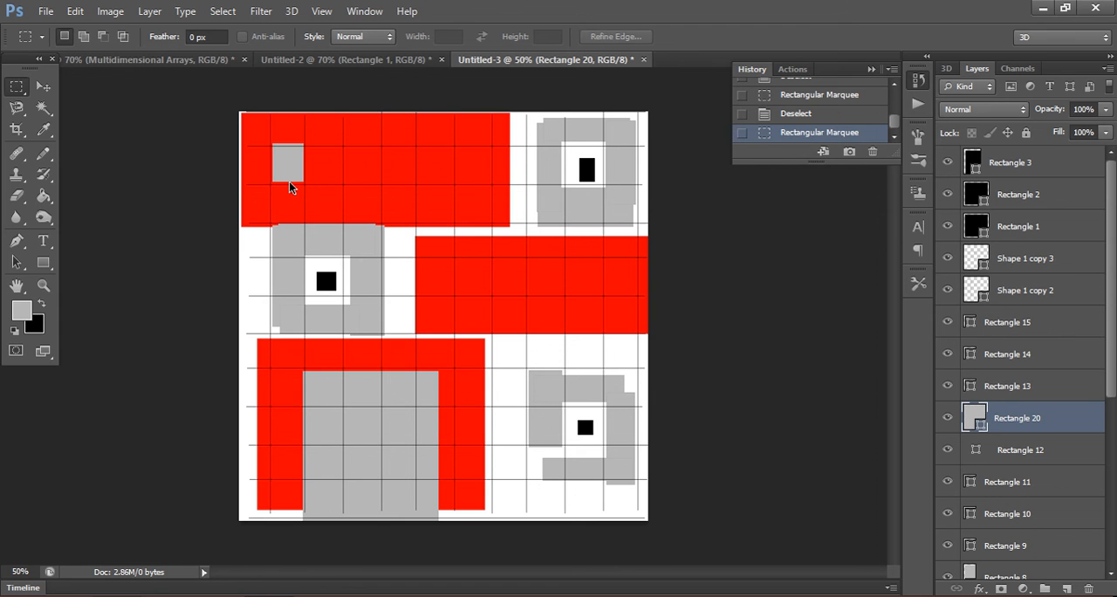
drag(272, 140, 305, 193)
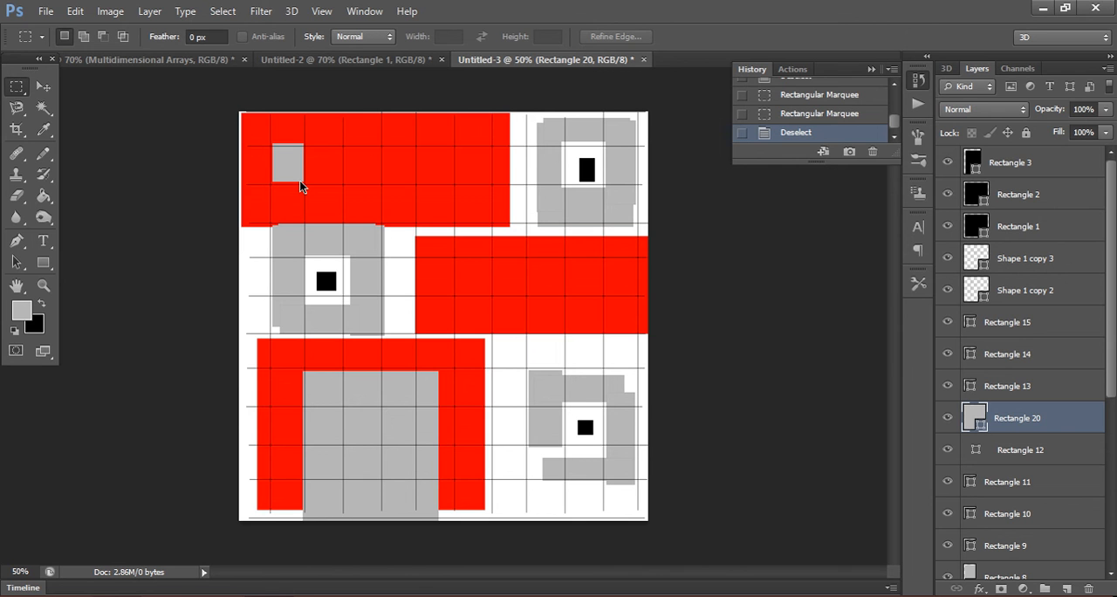
mouse_move(363, 288)
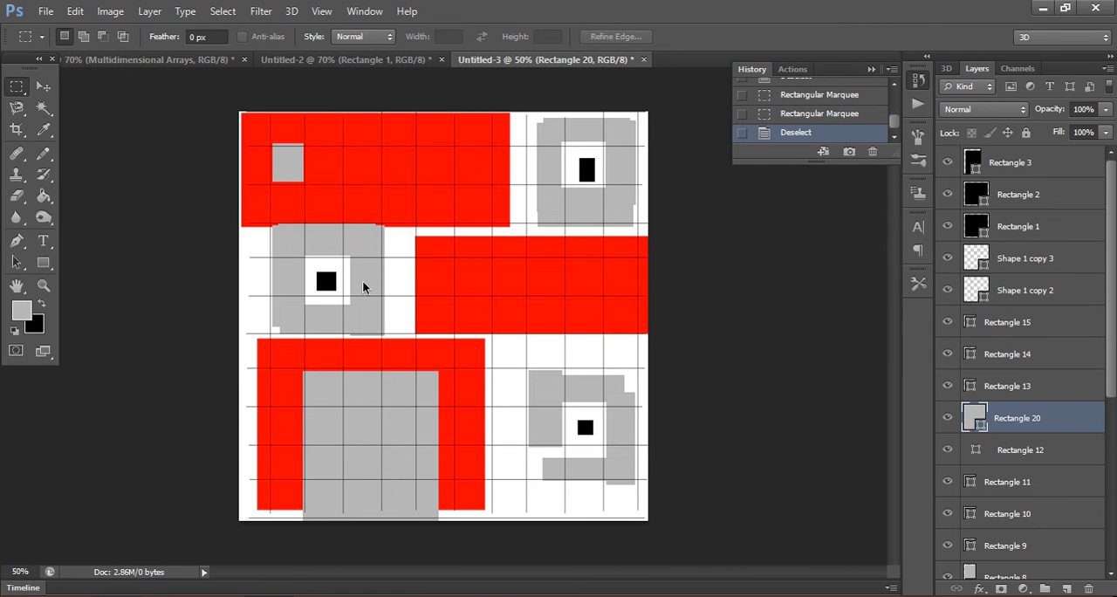
drag(288, 257, 366, 314)
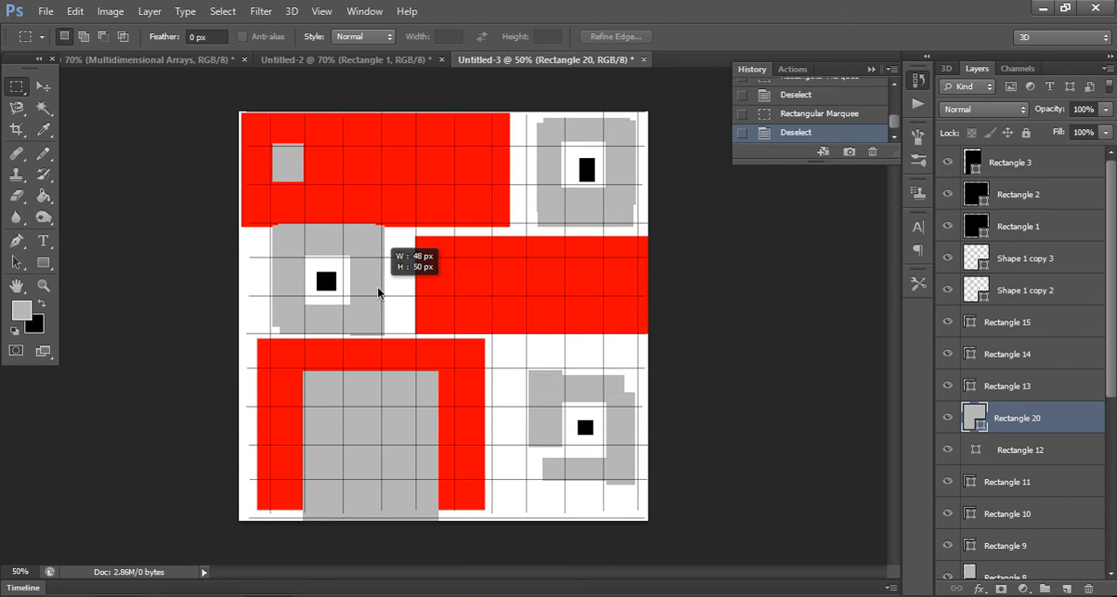
drag(353, 275, 375, 301)
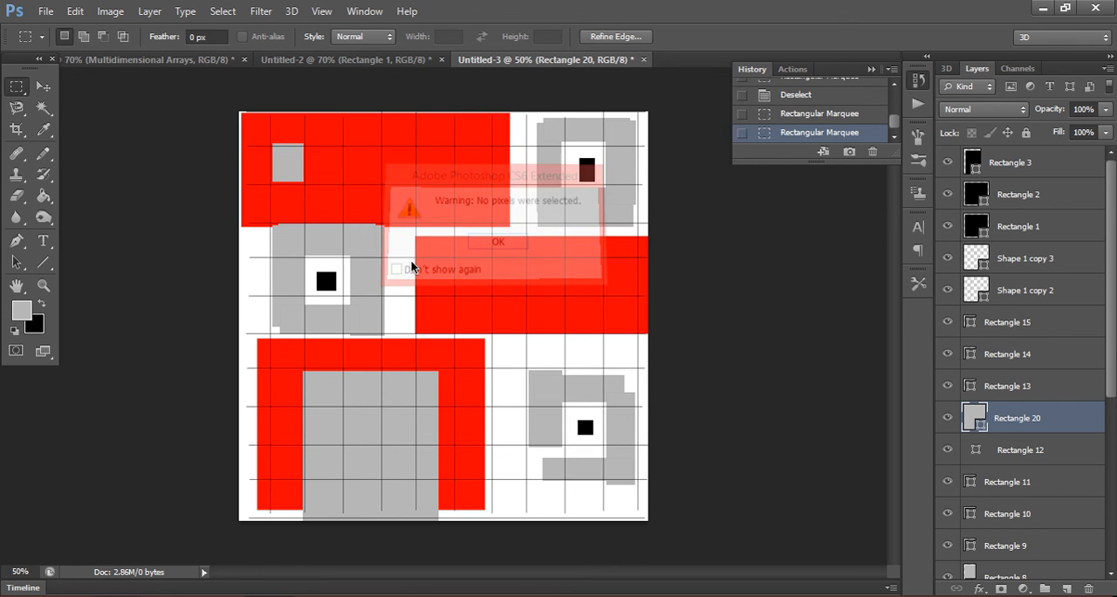
click(498, 242)
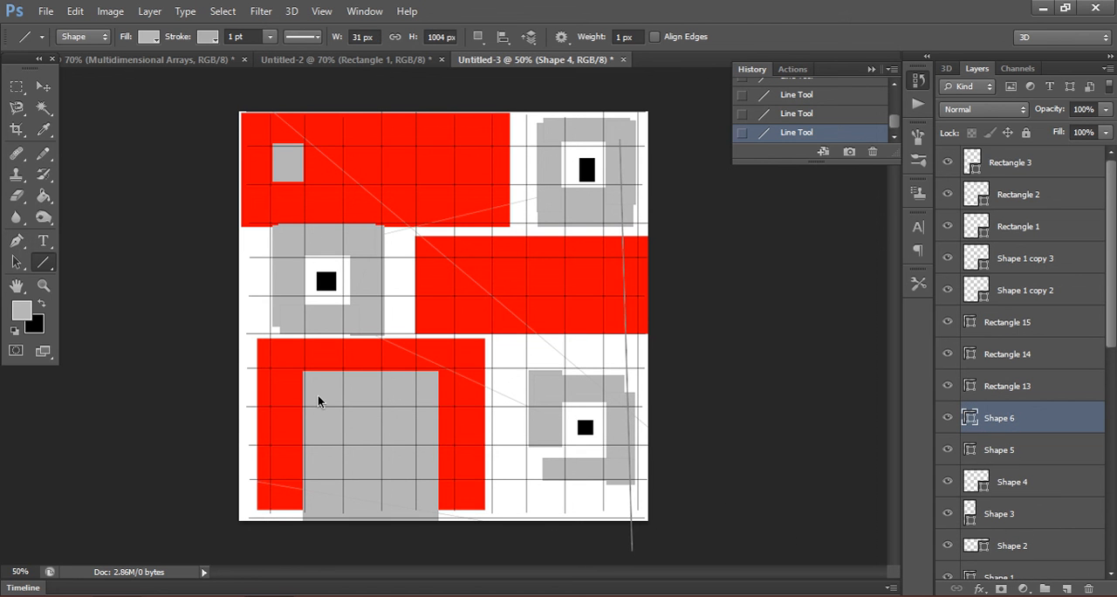
Draw another thin grey line across the map, then return to the Rectangular Marquee.
drag(340, 314, 418, 205)
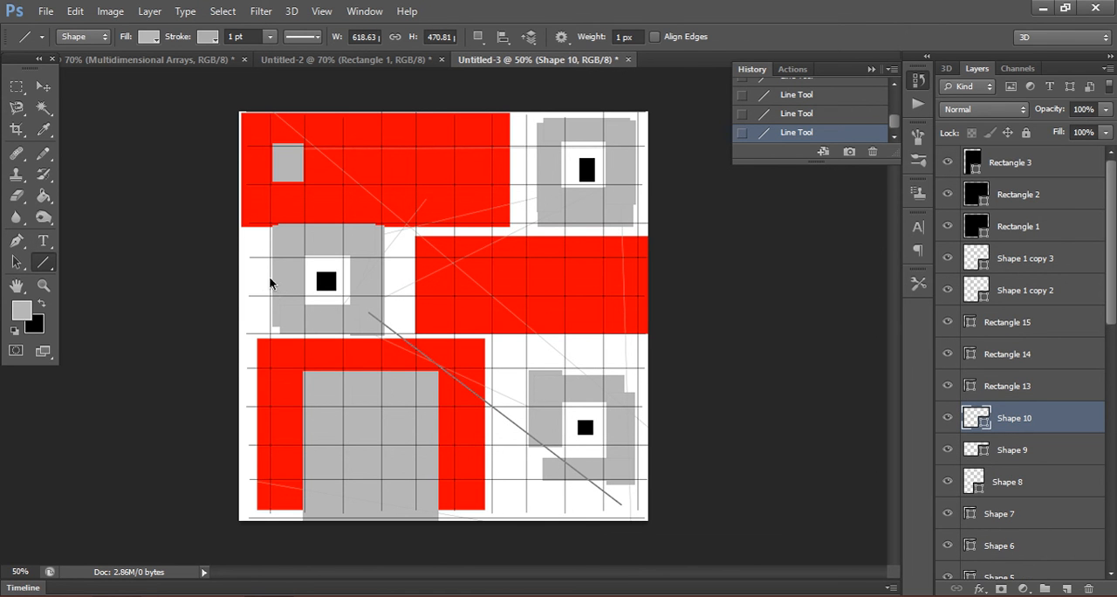
click(16, 85)
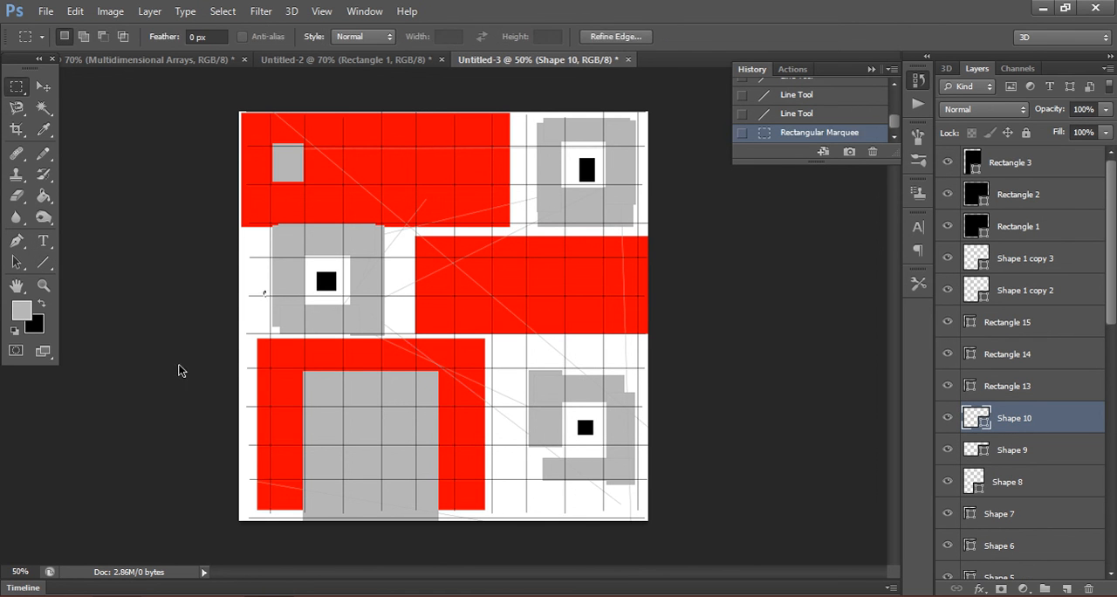